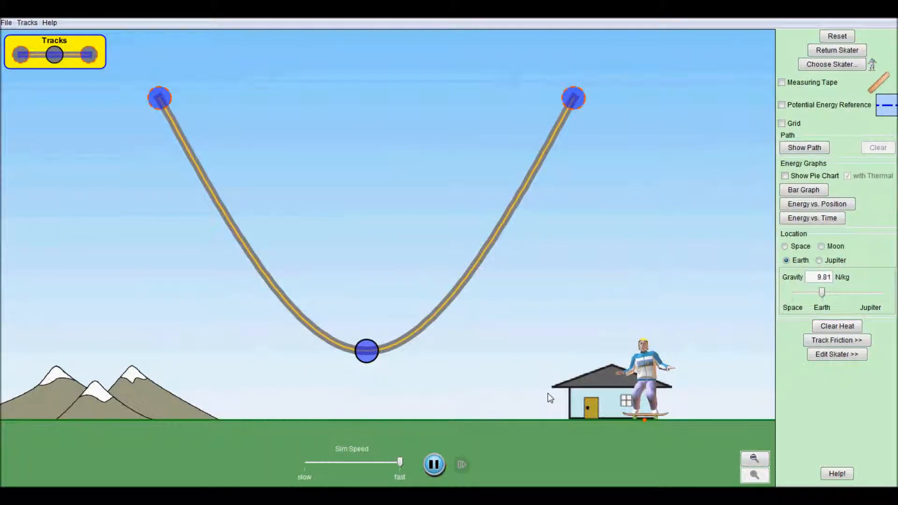
{"action": "mouse_move", "coordinate": [642, 360]}
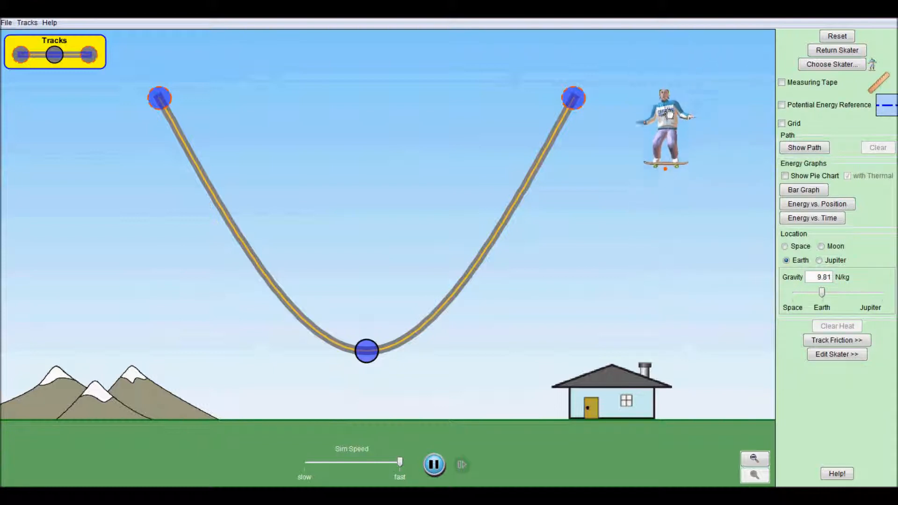
- Lift the skater high into the sky, then return him to ride the U-shaped track
{"action": "left_click_drag", "start_coordinate": [664, 132], "coordinate": [610, 355]}
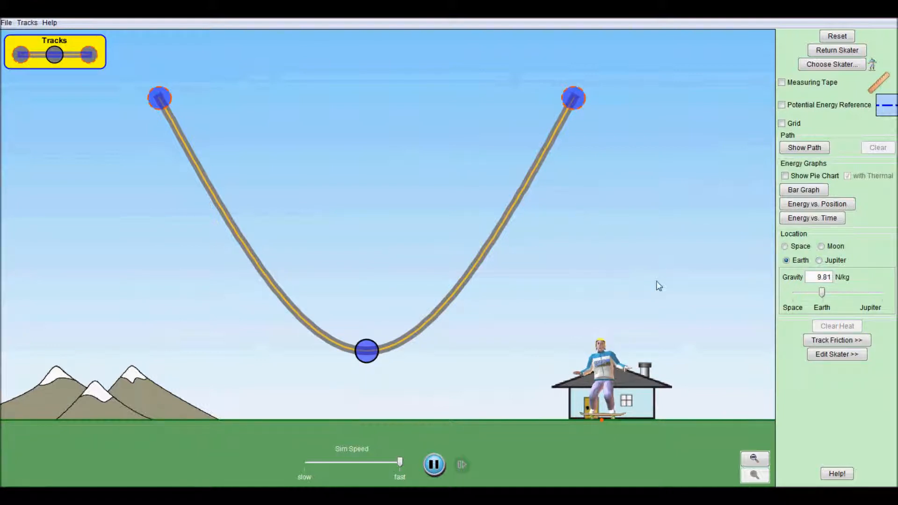
{"action": "mouse_move", "coordinate": [699, 148]}
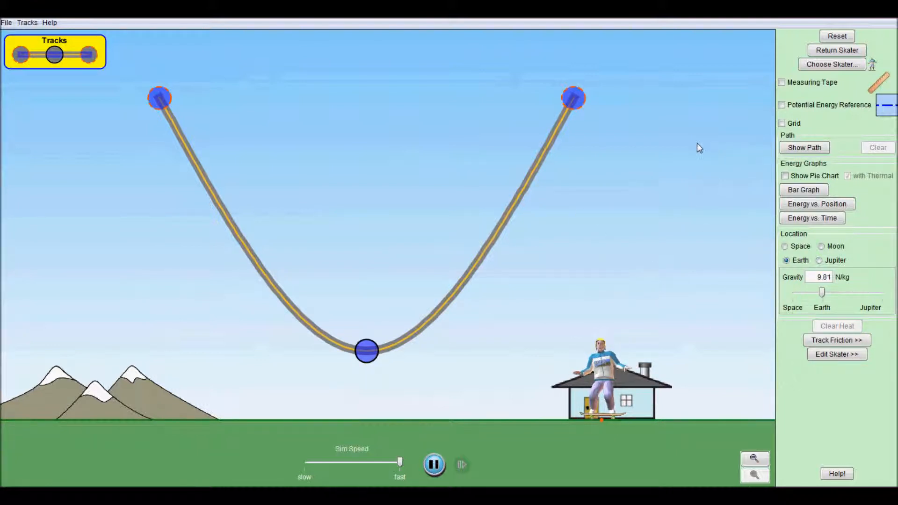
{"action": "mouse_move", "coordinate": [605, 367]}
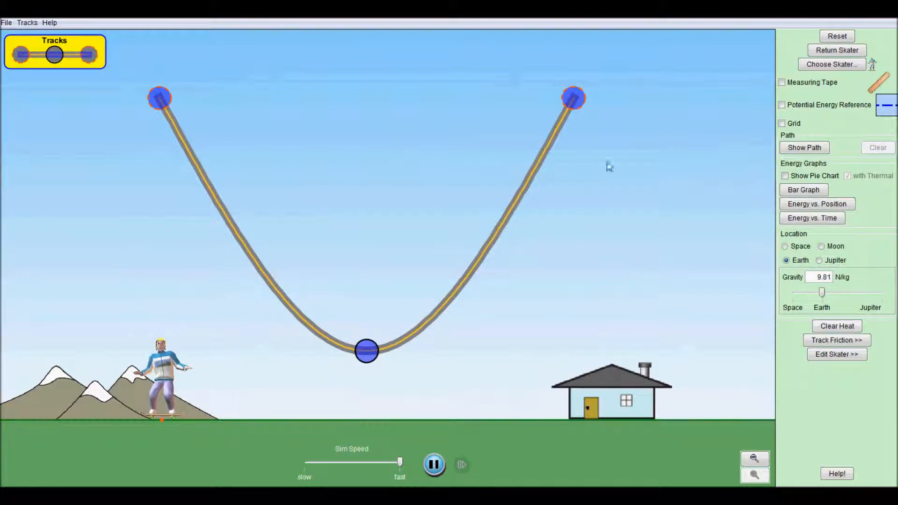
{"action": "left_click", "coordinate": [836, 50]}
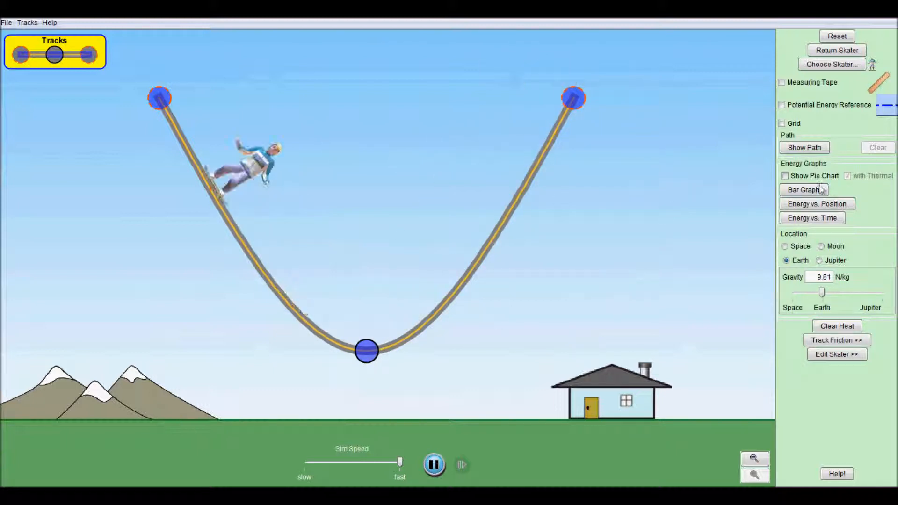
- Turn on the energy bar graph and swap the skater for the 20 kg Bulldog
{"action": "left_click", "coordinate": [804, 189]}
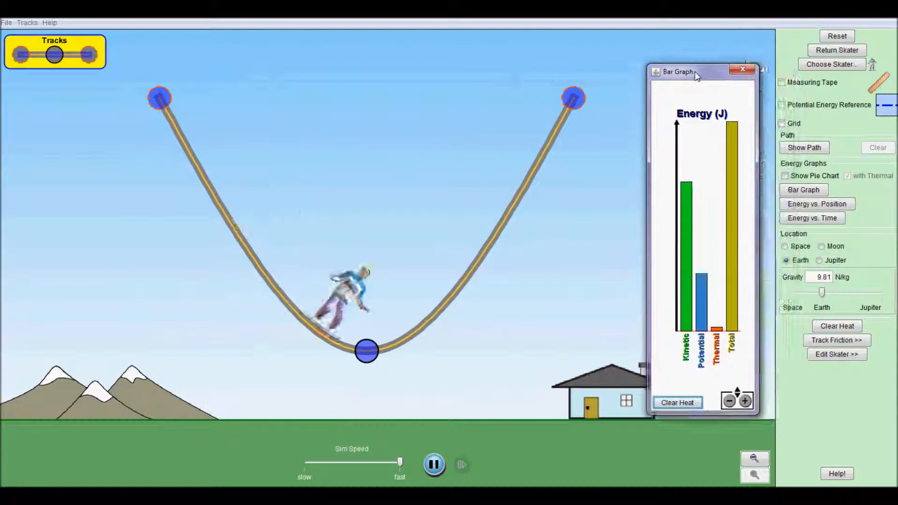
{"action": "left_click", "coordinate": [832, 64]}
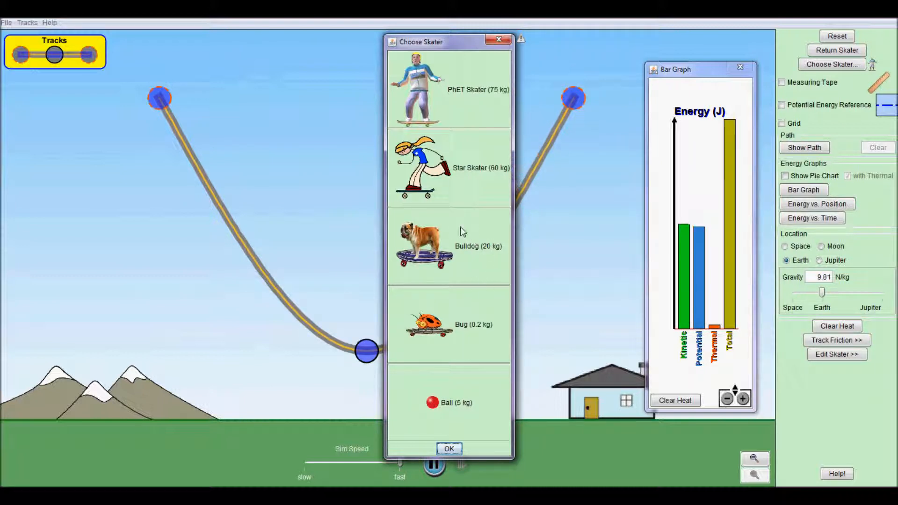
{"action": "left_click", "coordinate": [448, 245]}
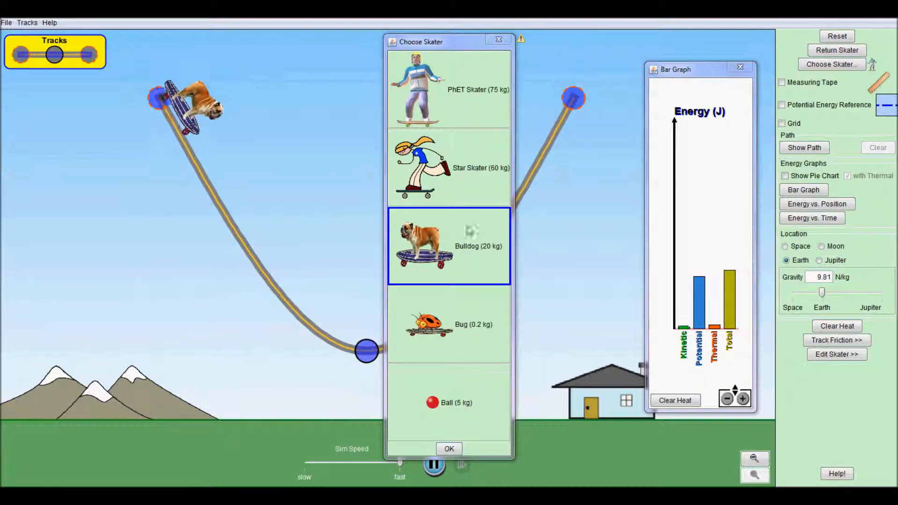
{"action": "left_click", "coordinate": [448, 448]}
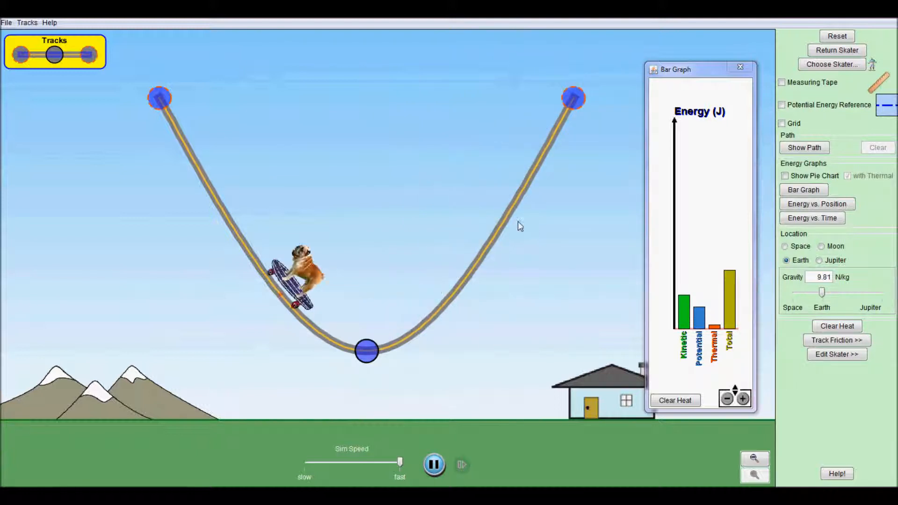
{"action": "mouse_move", "coordinate": [504, 210]}
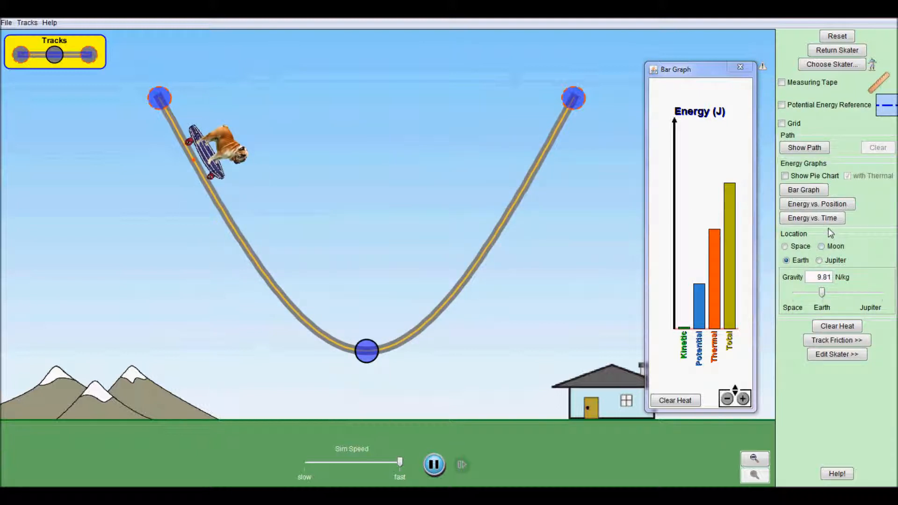
- Switch the location to Space, back to Earth, and return the bulldog to its start
{"action": "left_click", "coordinate": [785, 246]}
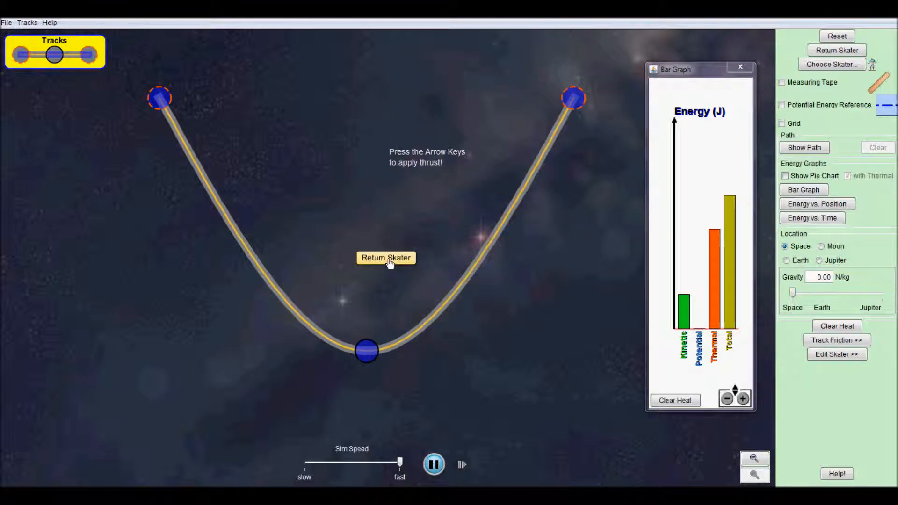
{"action": "left_click", "coordinate": [785, 260]}
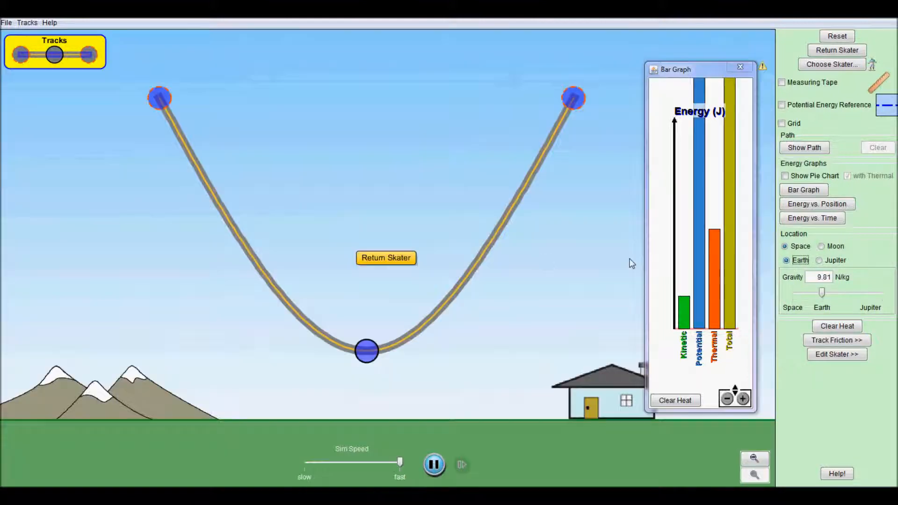
{"action": "left_click", "coordinate": [385, 258]}
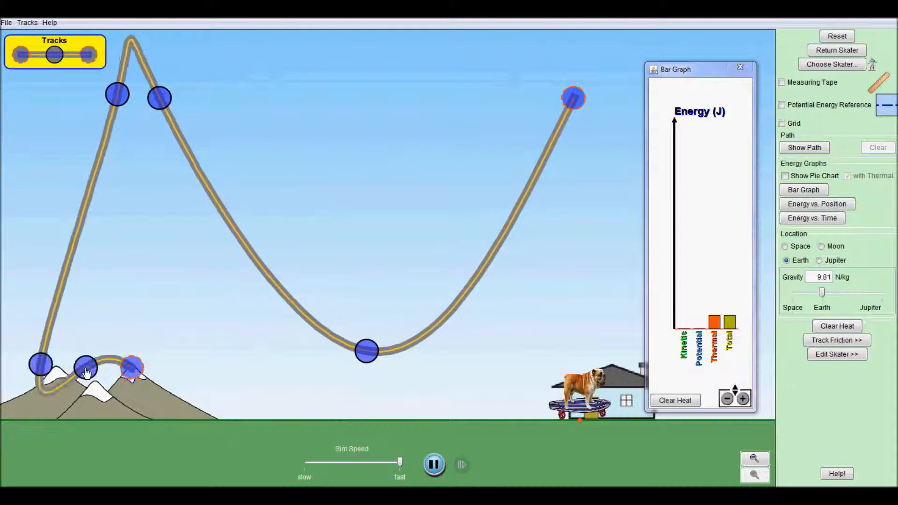
- Stretch and bend the track ends and add a new piece reaching the left edge
{"action": "left_click_drag", "start_coordinate": [132, 366], "coordinate": [609, 213]}
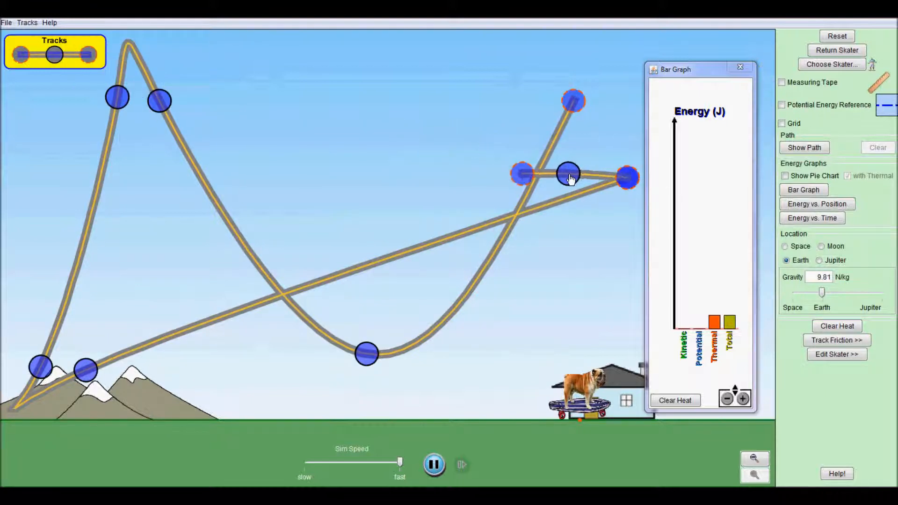
{"action": "left_click_drag", "start_coordinate": [570, 177], "coordinate": [561, 163]}
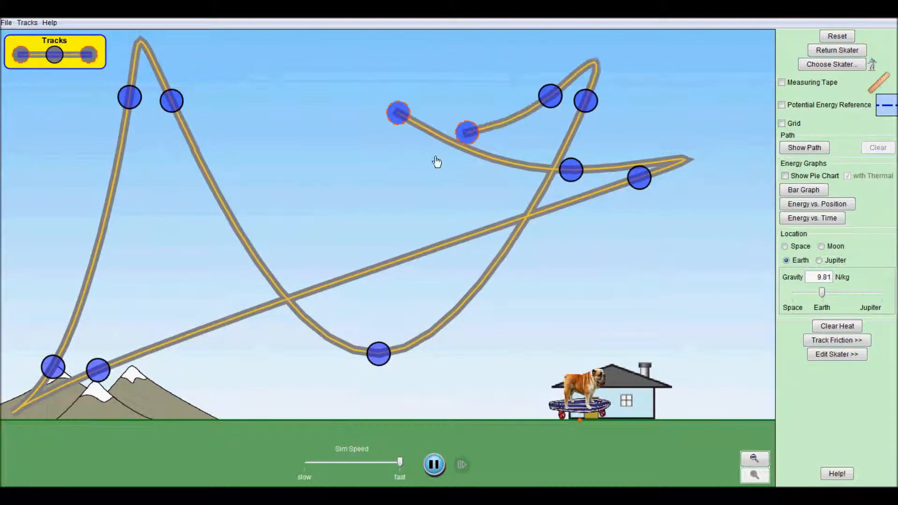
{"action": "left_click_drag", "start_coordinate": [466, 133], "coordinate": [263, 400]}
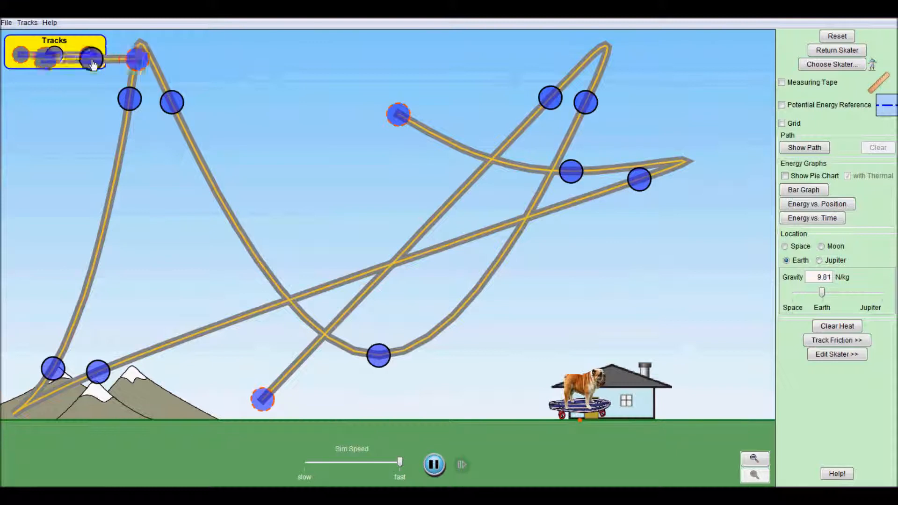
{"action": "left_click_drag", "start_coordinate": [398, 115], "coordinate": [314, 118]}
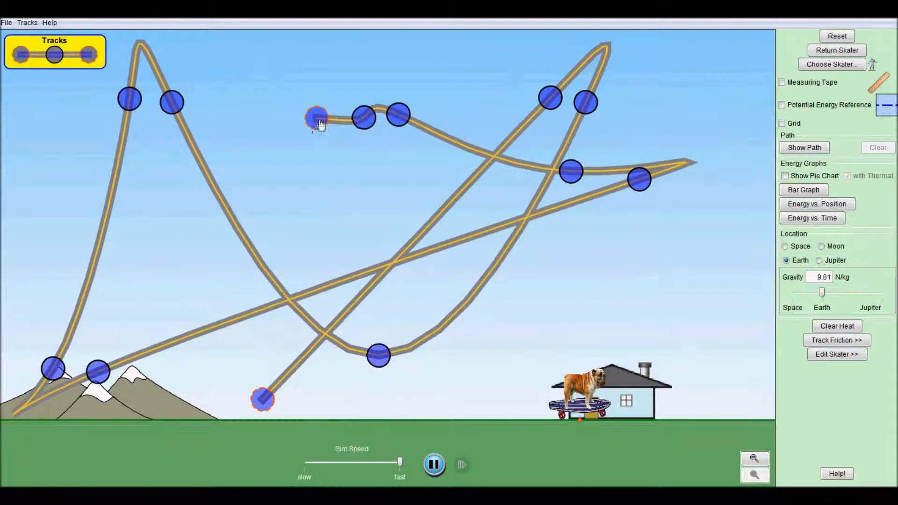
{"action": "left_click_drag", "start_coordinate": [317, 117], "coordinate": [13, 284]}
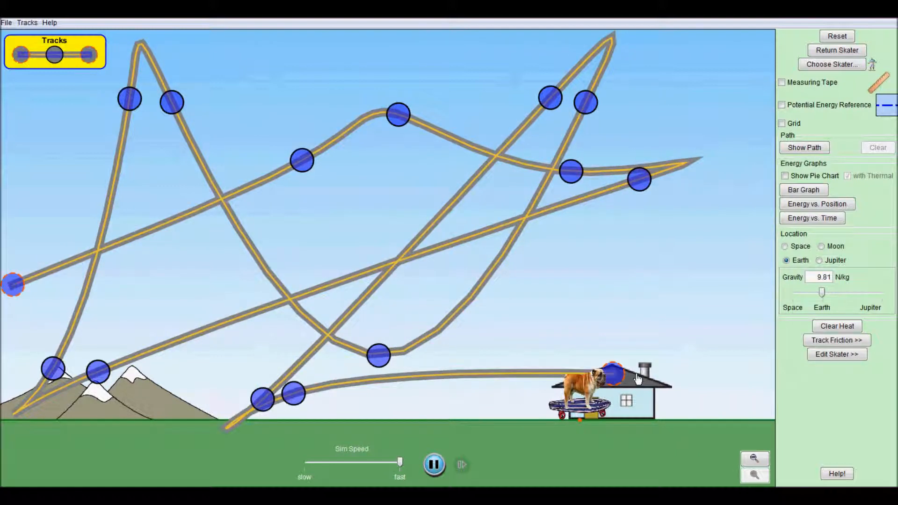
{"action": "left_click_drag", "start_coordinate": [612, 372], "coordinate": [736, 319]}
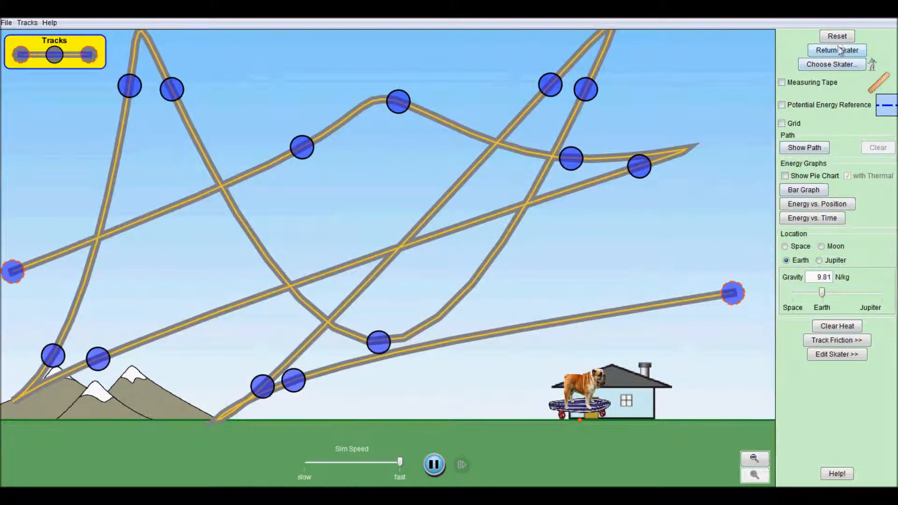
- Send the bulldog onto the tangled course and reveal the Track Friction settings
{"action": "left_click", "coordinate": [836, 51]}
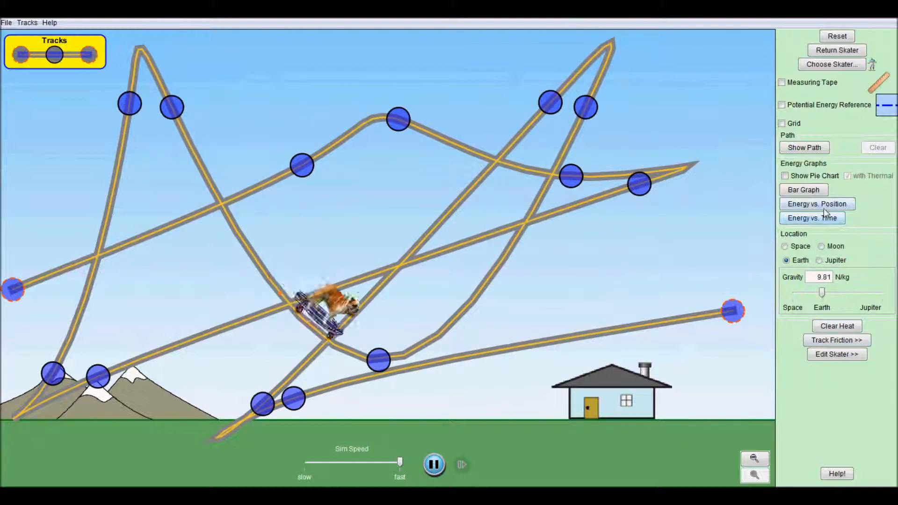
{"action": "left_click", "coordinate": [836, 339]}
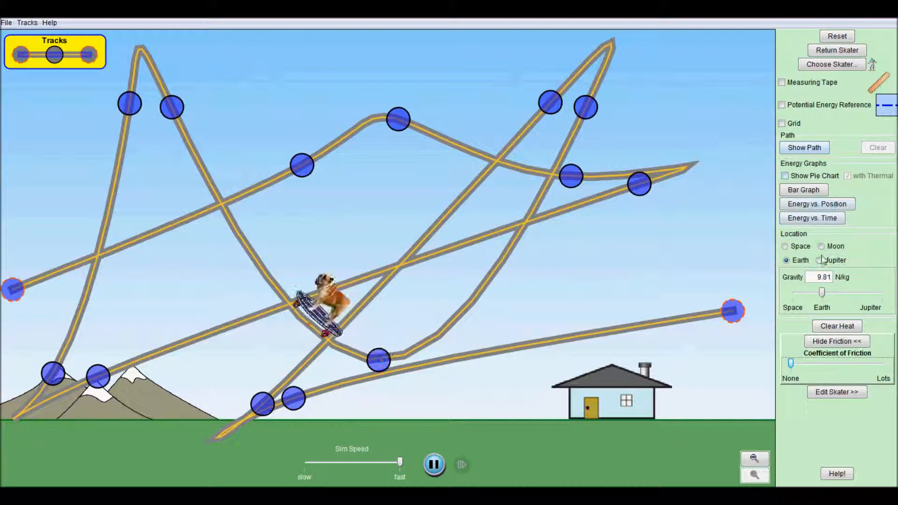
{"action": "left_click", "coordinate": [821, 260]}
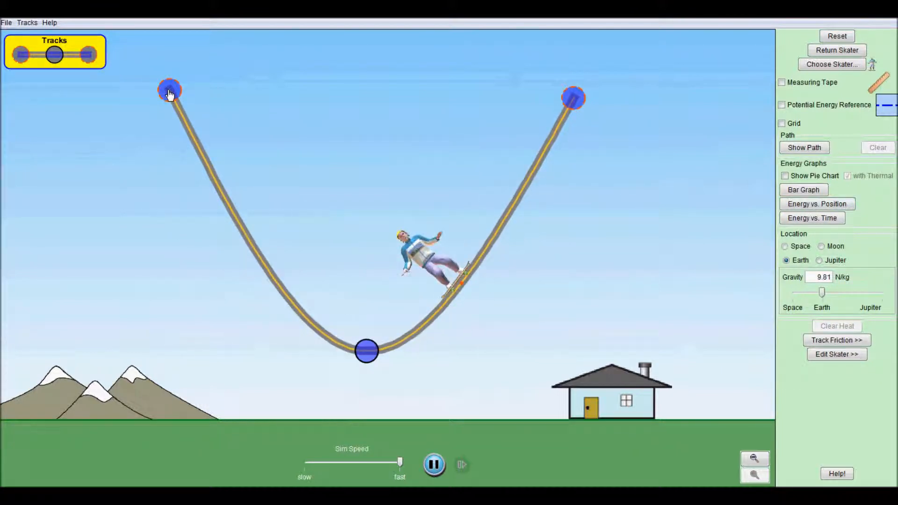
- Move the simulation to the Moon and put the skater back on the track
{"action": "left_click", "coordinate": [821, 247]}
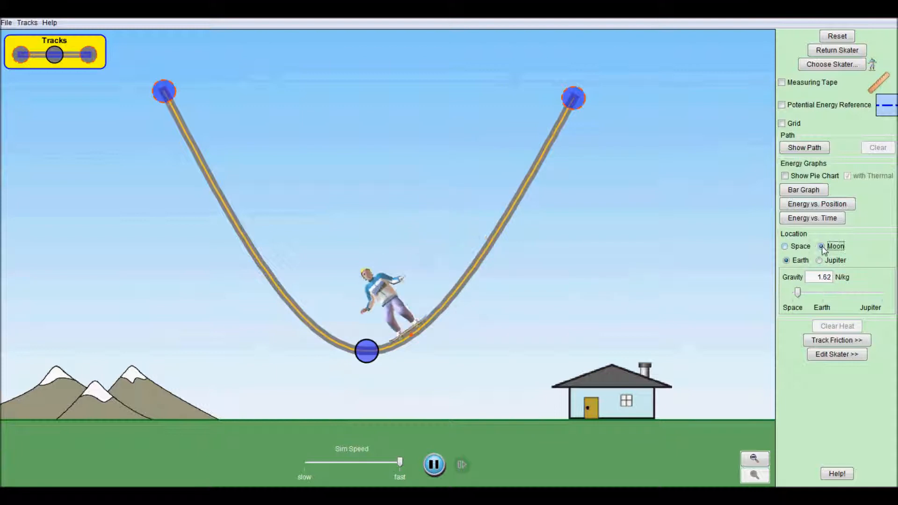
{"action": "left_click", "coordinate": [820, 246]}
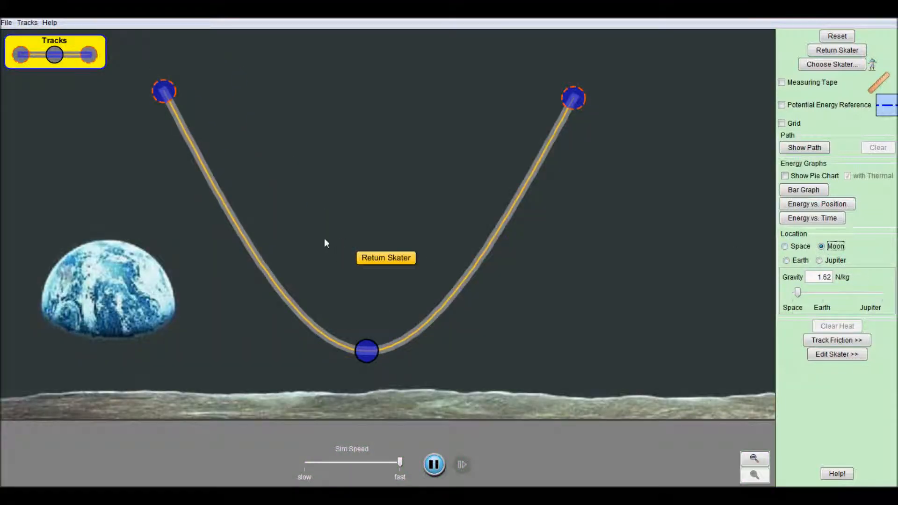
{"action": "mouse_move", "coordinate": [377, 296]}
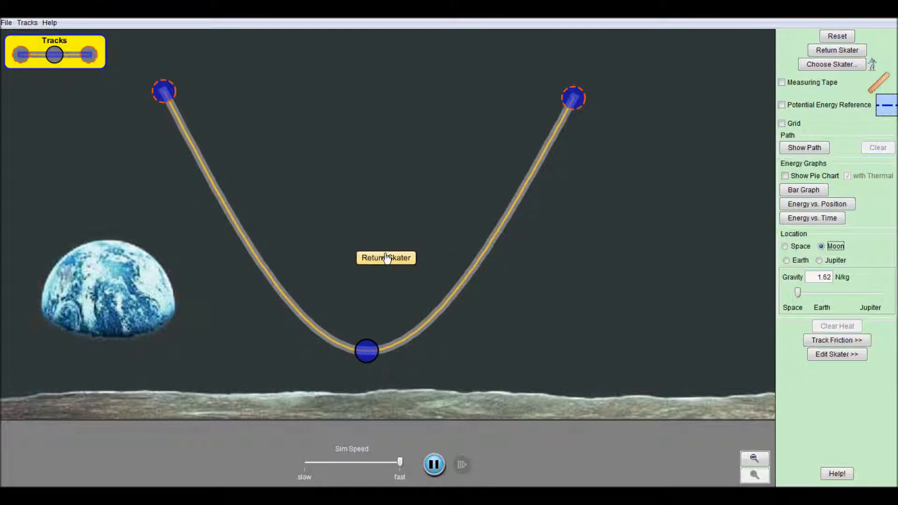
{"action": "left_click", "coordinate": [385, 258]}
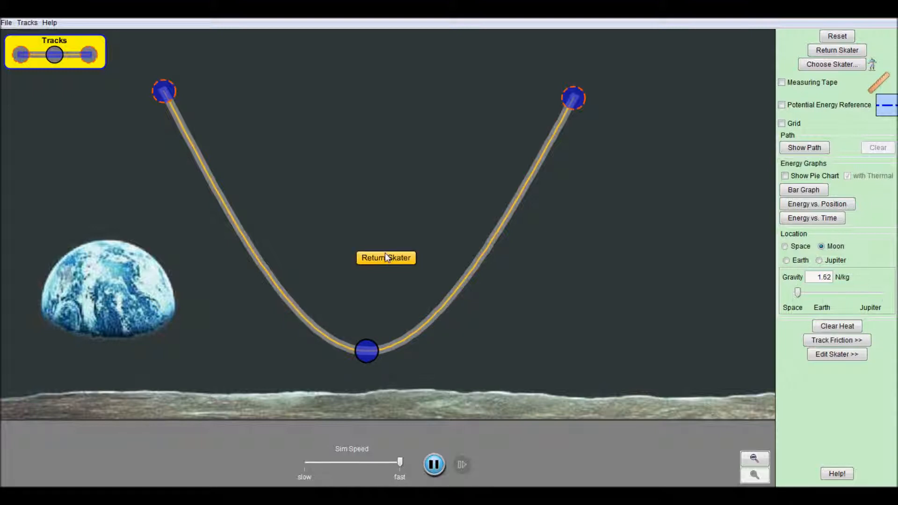
{"action": "left_click", "coordinate": [385, 258]}
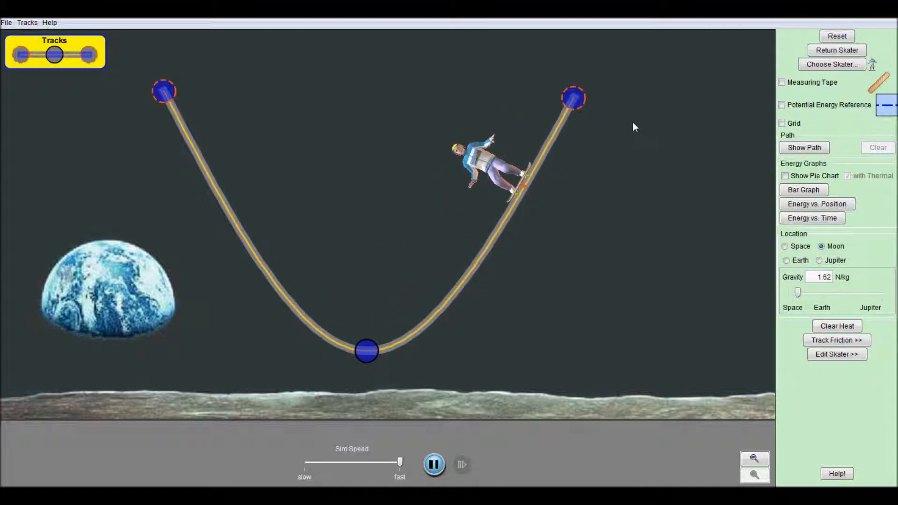
- Toggle between Earth and Moon with another skater return, ending on Earth
{"action": "left_click", "coordinate": [786, 260]}
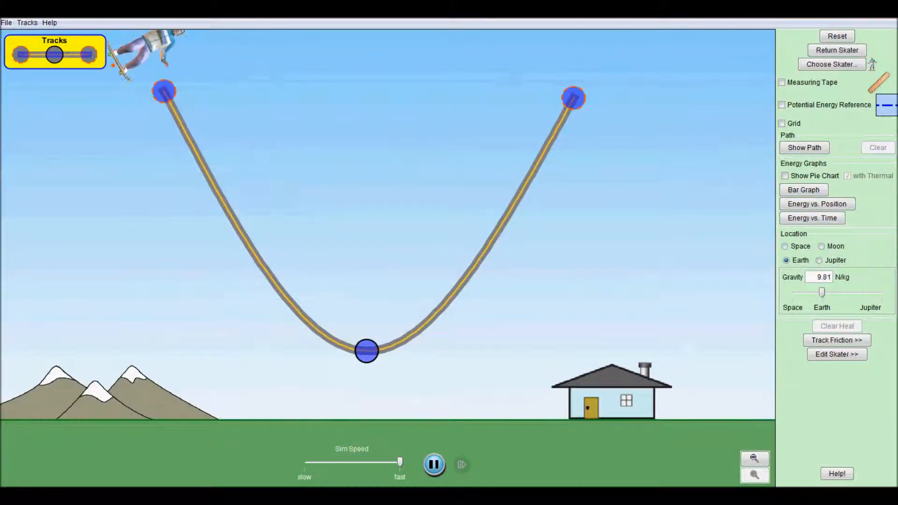
{"action": "left_click", "coordinate": [821, 246]}
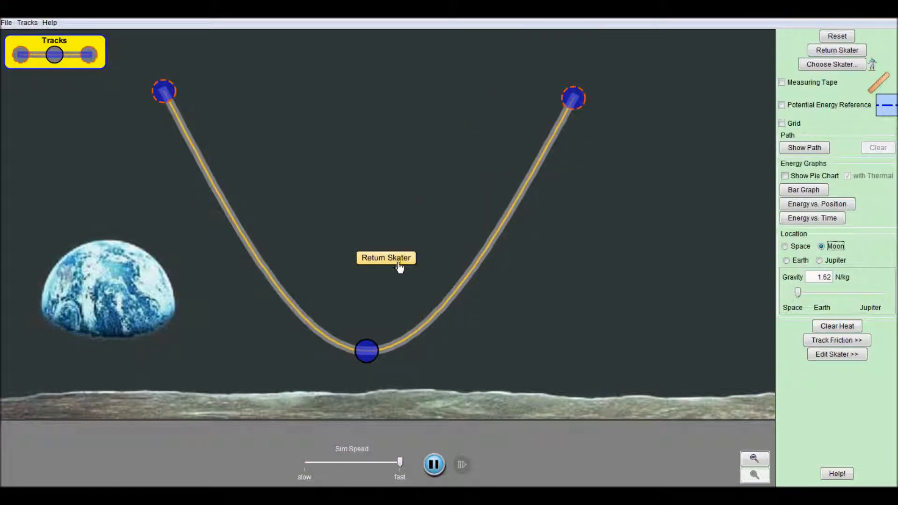
{"action": "left_click", "coordinate": [386, 257]}
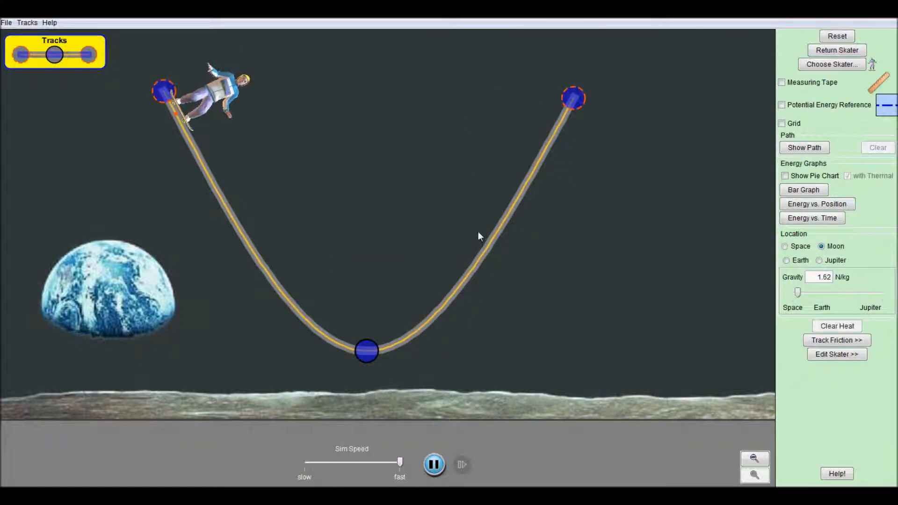
{"action": "left_click", "coordinate": [785, 260]}
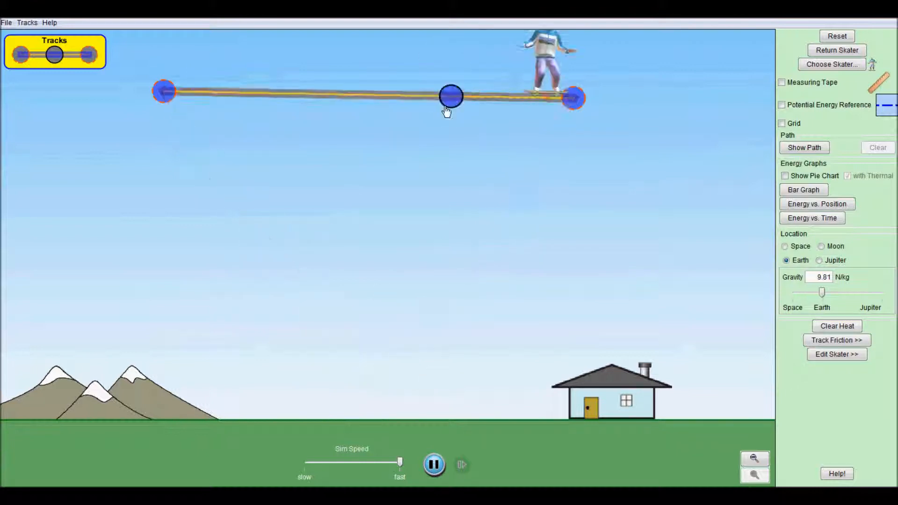
- Pull the track's middle point down into a deeper valley and return the skater
{"action": "left_click_drag", "start_coordinate": [451, 95], "coordinate": [376, 350]}
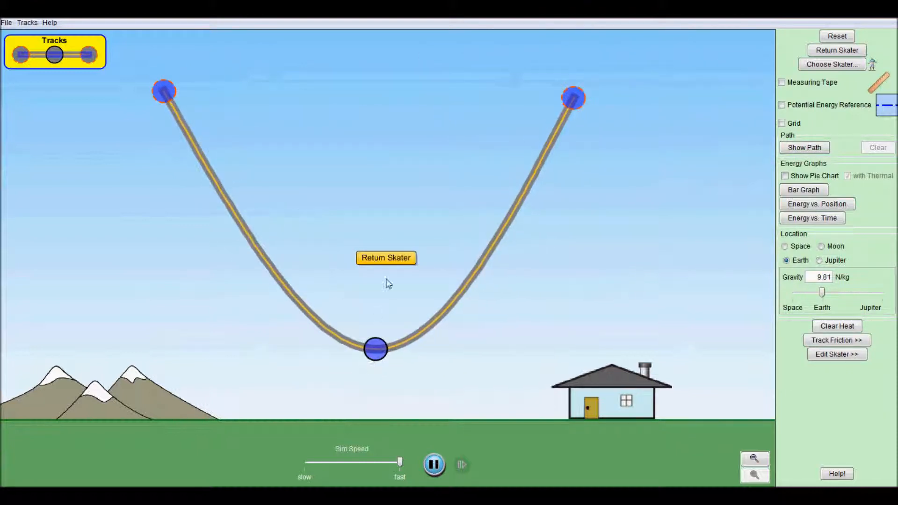
{"action": "left_click", "coordinate": [386, 258]}
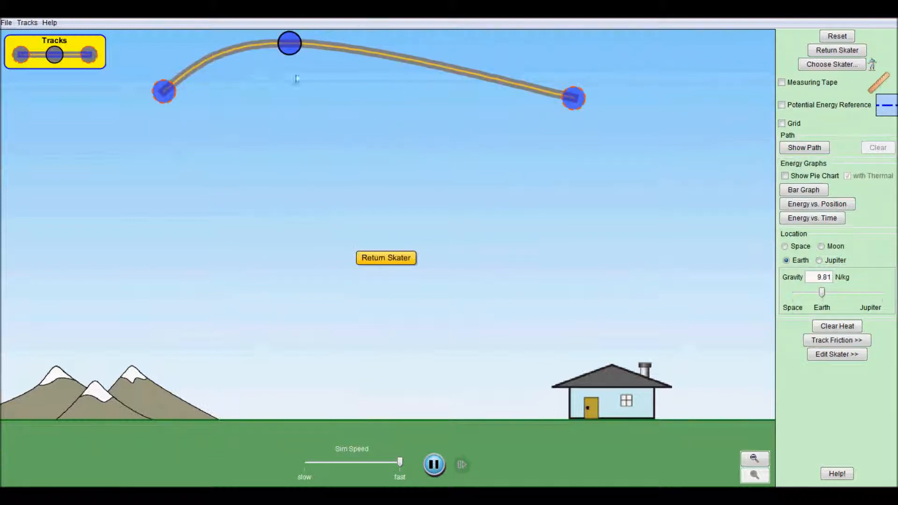
{"action": "left_click_drag", "start_coordinate": [289, 43], "coordinate": [444, 300]}
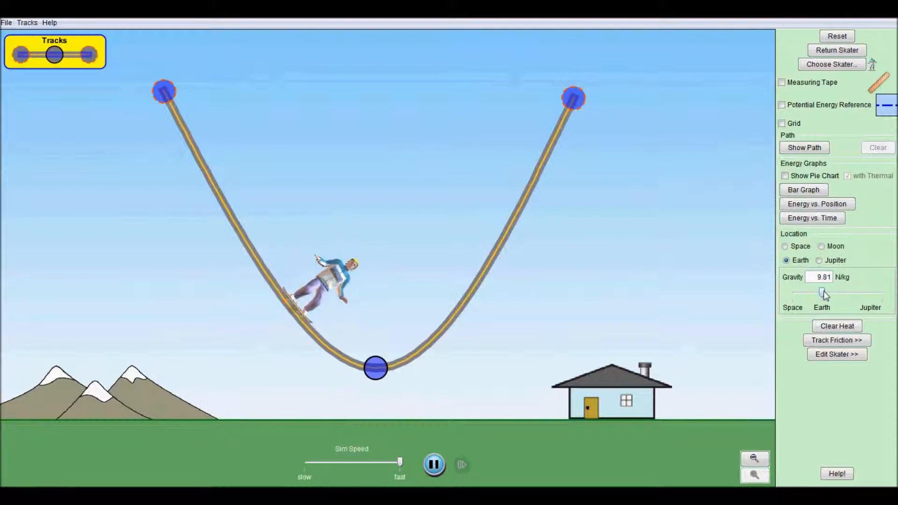
- Drop gravity to near zero, try Space, then slide gravity up to 30 N/kg
{"action": "left_click_drag", "start_coordinate": [823, 292], "coordinate": [793, 293]}
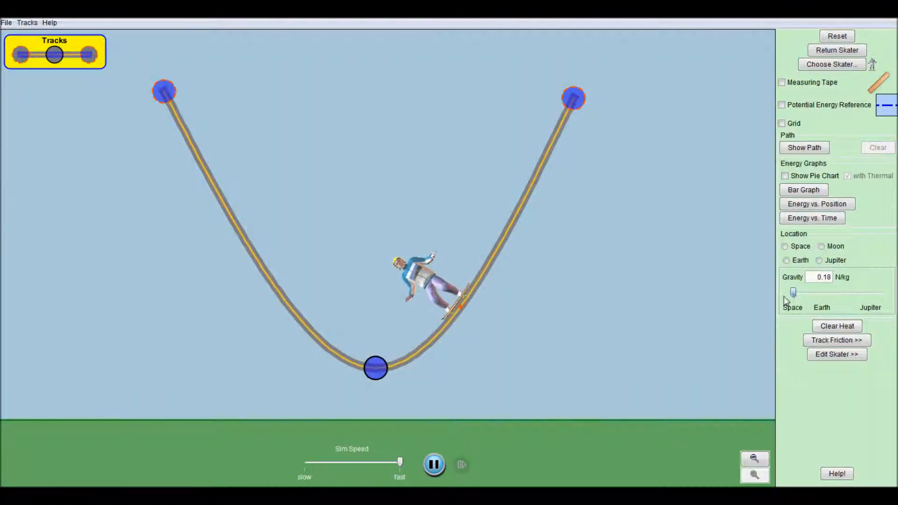
{"action": "left_click", "coordinate": [784, 247]}
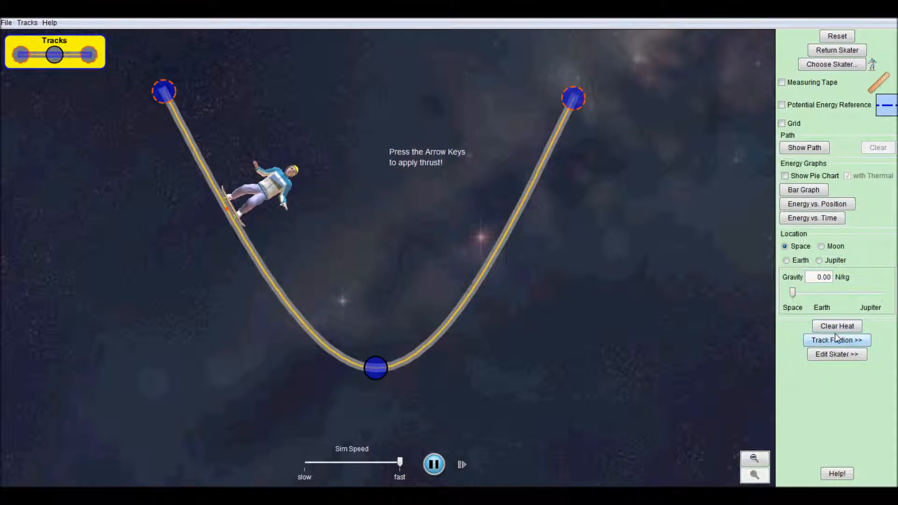
{"action": "left_click_drag", "start_coordinate": [793, 291], "coordinate": [844, 292]}
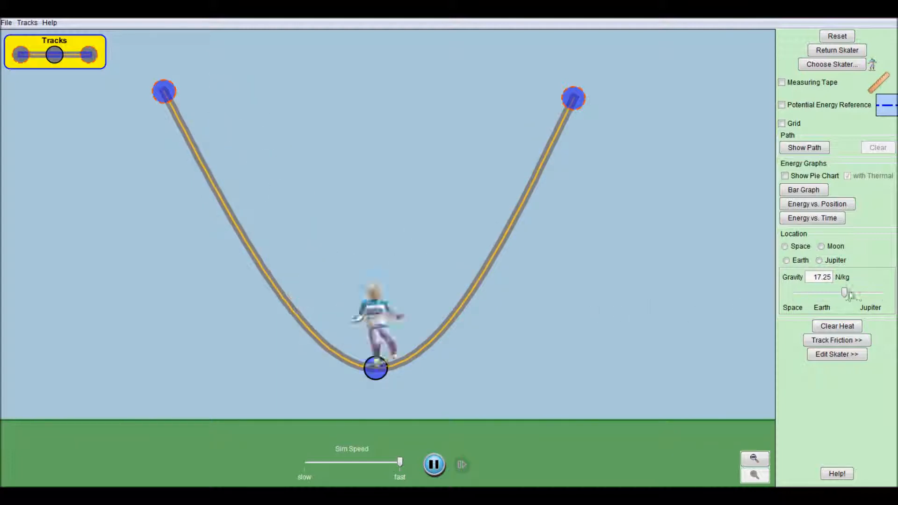
{"action": "left_click_drag", "start_coordinate": [845, 293], "coordinate": [882, 292]}
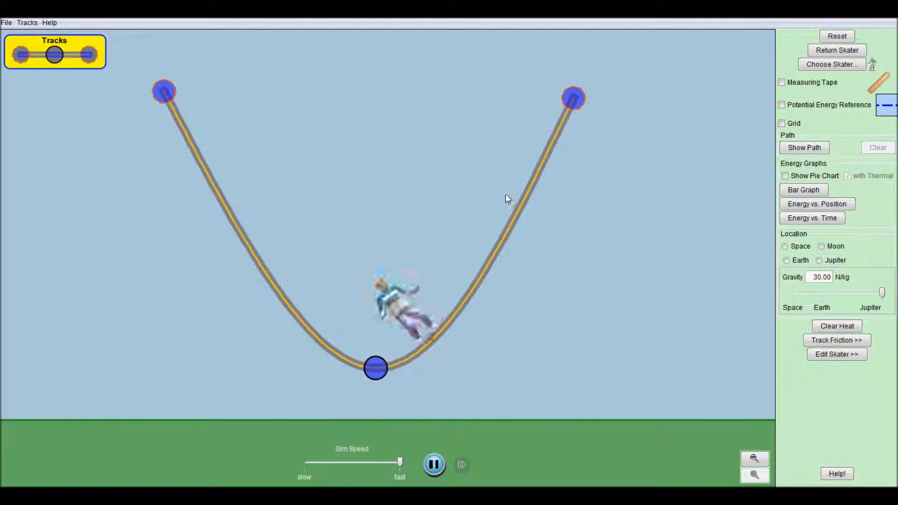
- Show the energy bar graph, then clear the thermal energy to zero
{"action": "left_click", "coordinate": [803, 189]}
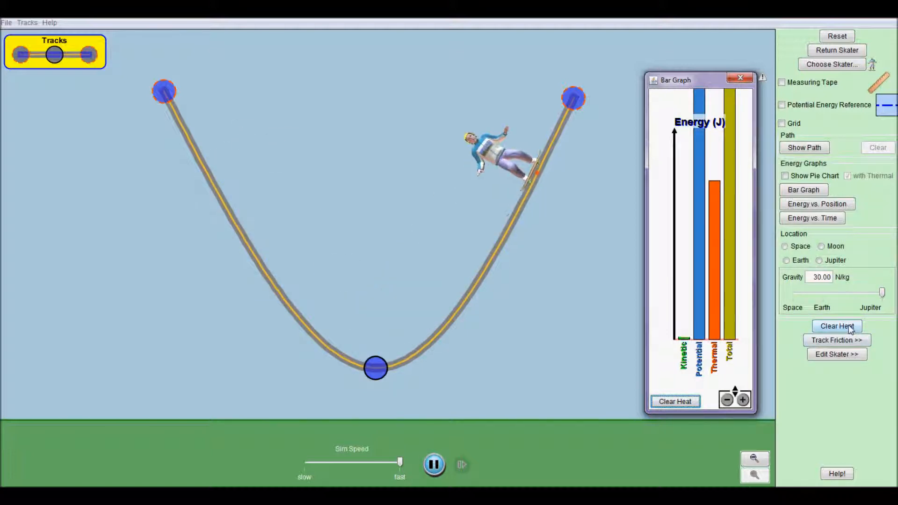
{"action": "left_click", "coordinate": [837, 326]}
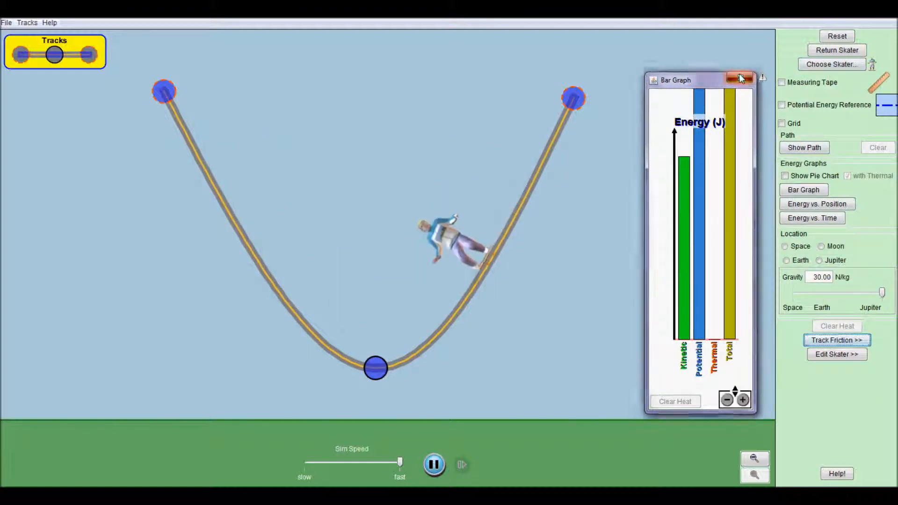
- Close the bar graph and set the skater's mass to 200 kg, then about 49.55 kg
{"action": "left_click", "coordinate": [740, 78]}
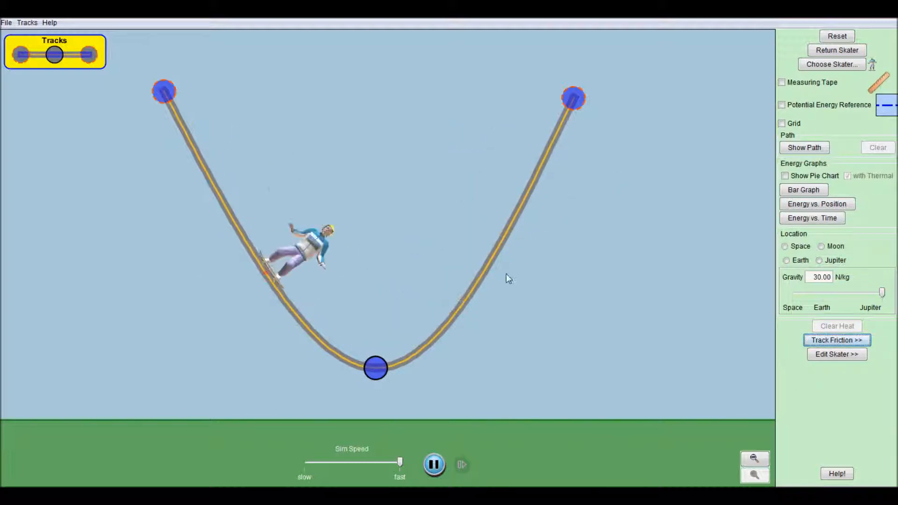
{"action": "left_click", "coordinate": [836, 339]}
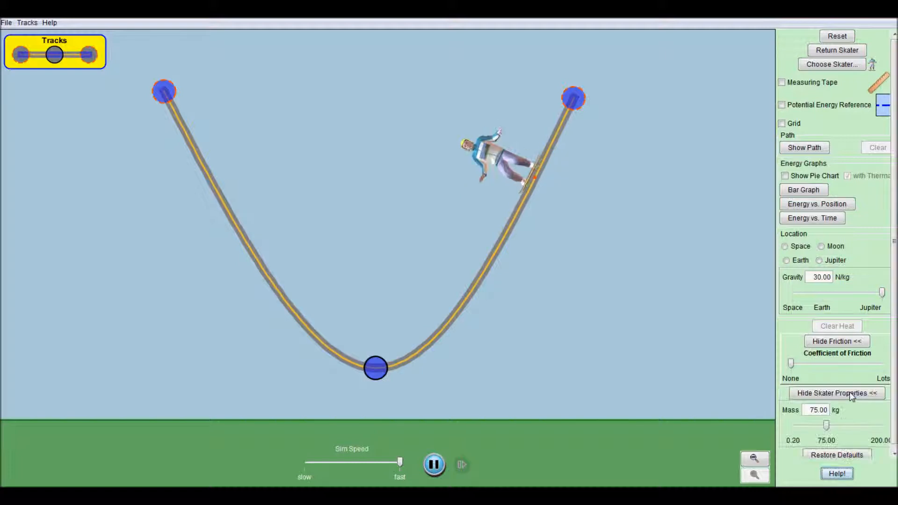
{"action": "left_click_drag", "start_coordinate": [826, 426], "coordinate": [871, 425]}
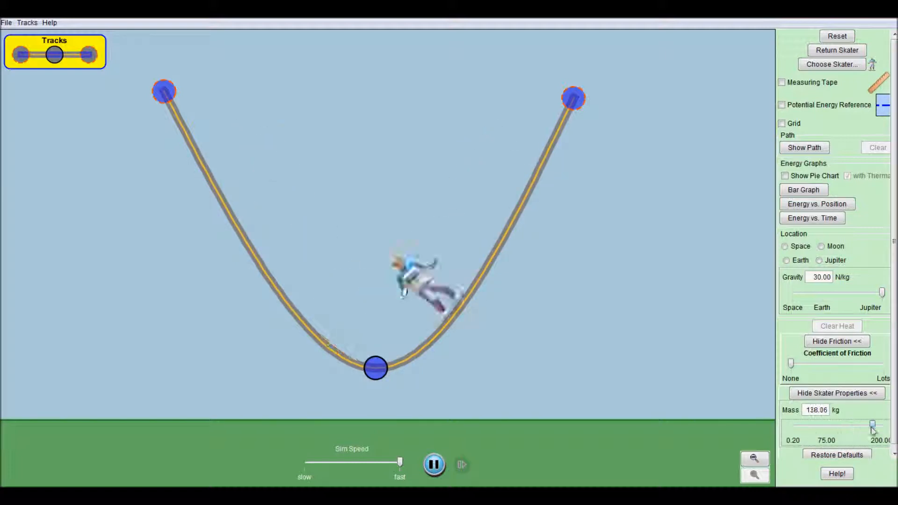
{"action": "left_click_drag", "start_coordinate": [872, 426], "coordinate": [884, 425]}
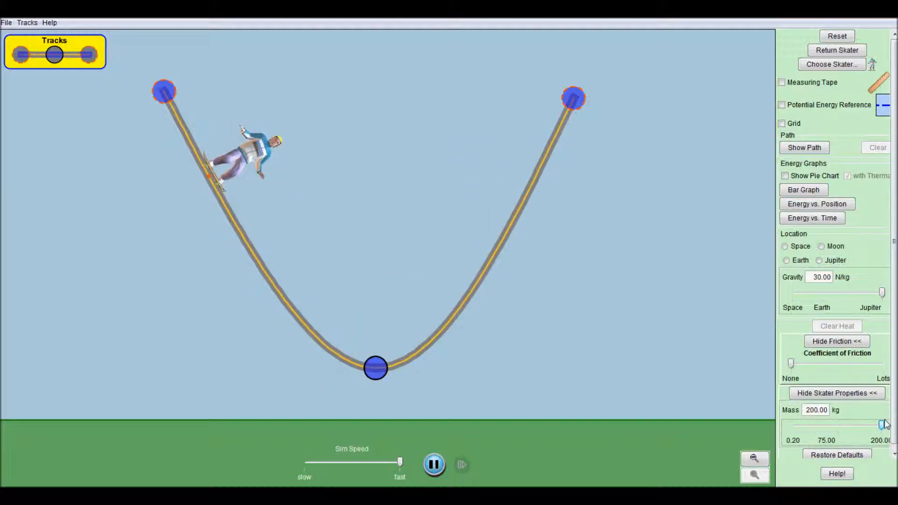
{"action": "left_click_drag", "start_coordinate": [883, 423], "coordinate": [821, 424]}
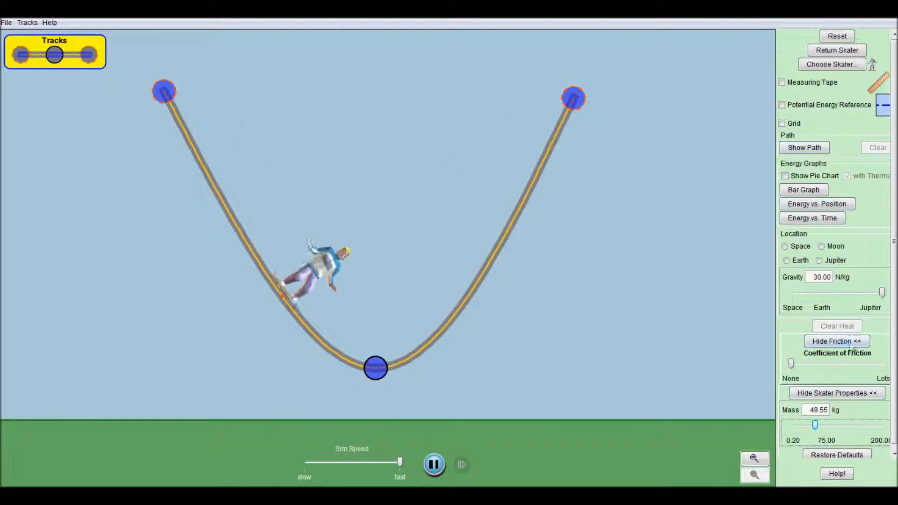
- Hide the friction settings, try Moon, then set Location back to Earth (9.81 N/kg)
{"action": "left_click", "coordinate": [836, 341]}
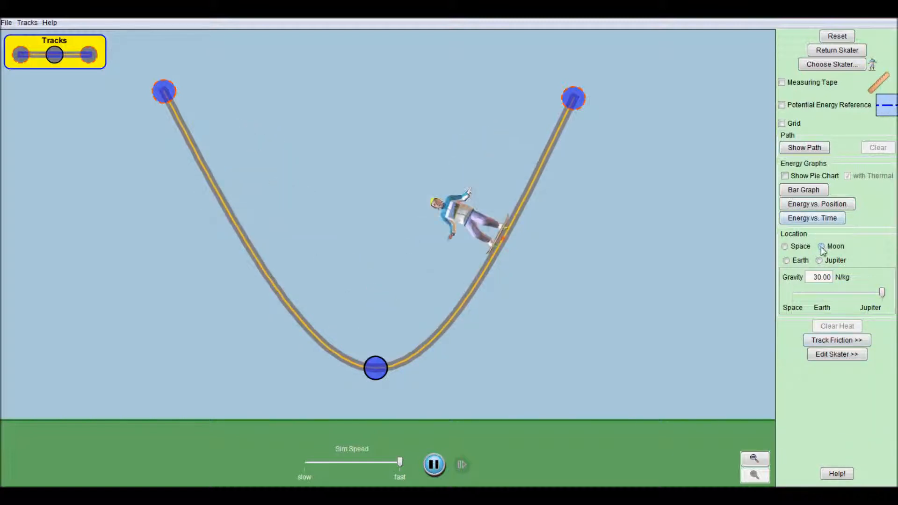
{"action": "left_click", "coordinate": [820, 246]}
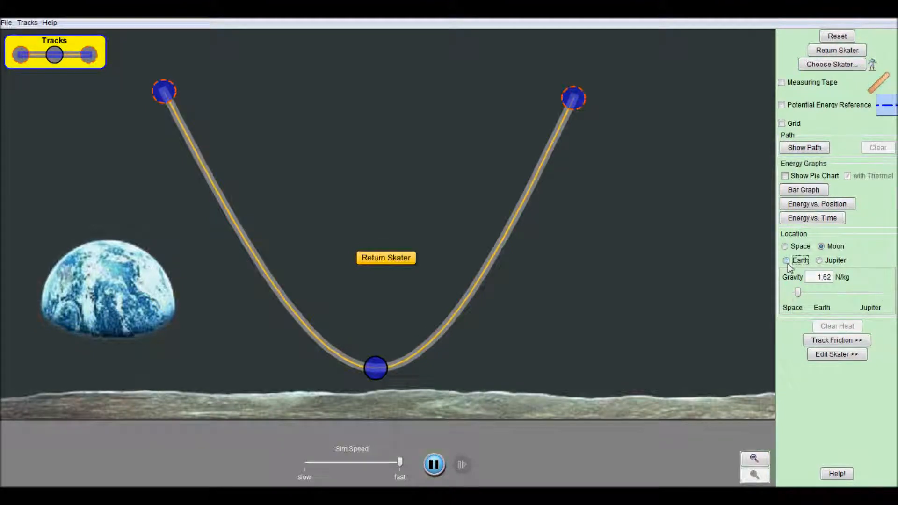
{"action": "left_click", "coordinate": [785, 260]}
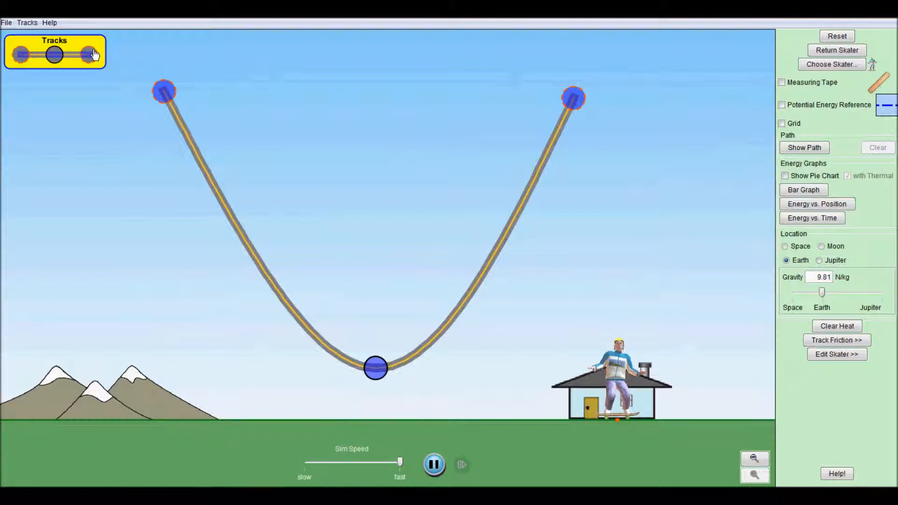
- Add a second valley track joined at the upper-right node, plus a top arch attached upper-left
{"action": "left_click_drag", "start_coordinate": [165, 91], "coordinate": [264, 94]}
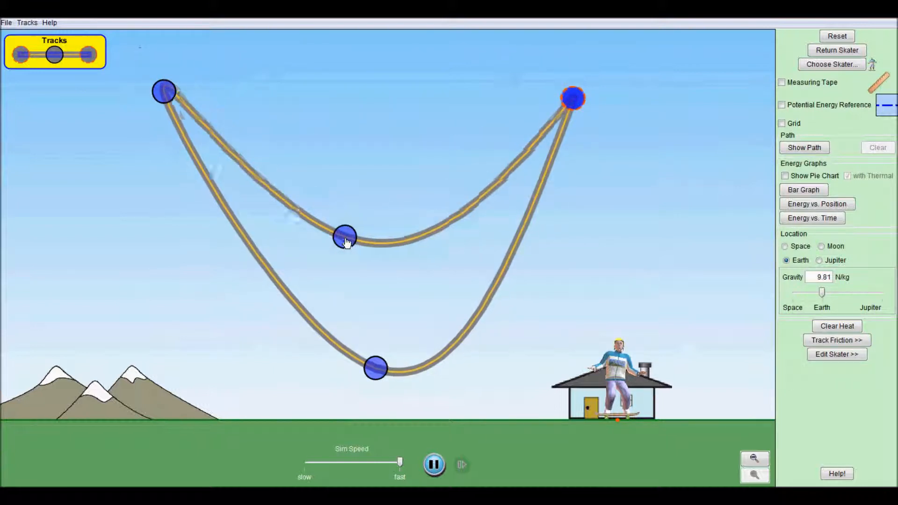
{"action": "left_click_drag", "start_coordinate": [345, 238], "coordinate": [357, 281]}
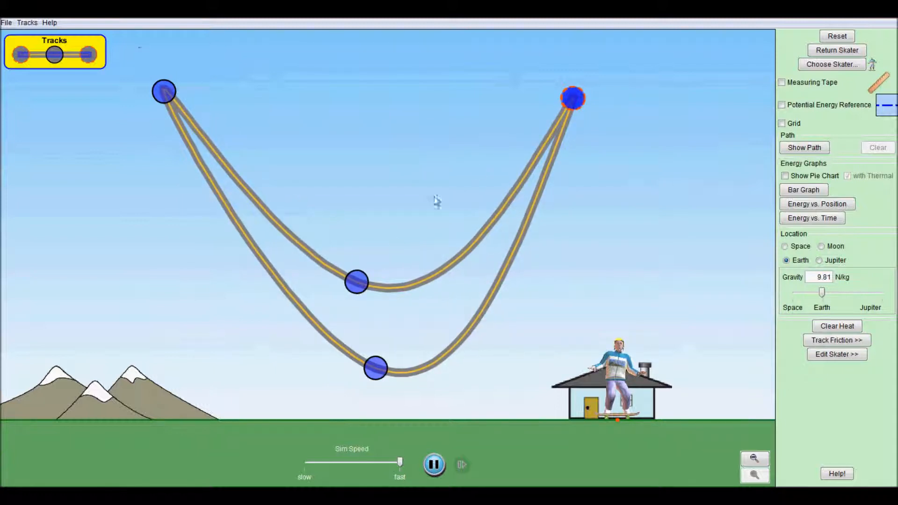
{"action": "left_click_drag", "start_coordinate": [165, 92], "coordinate": [264, 96]}
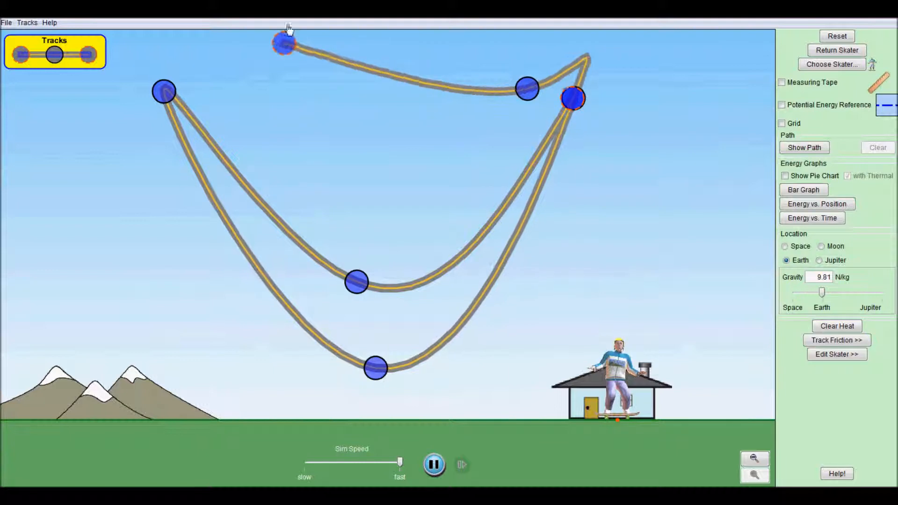
{"action": "left_click_drag", "start_coordinate": [283, 43], "coordinate": [163, 92]}
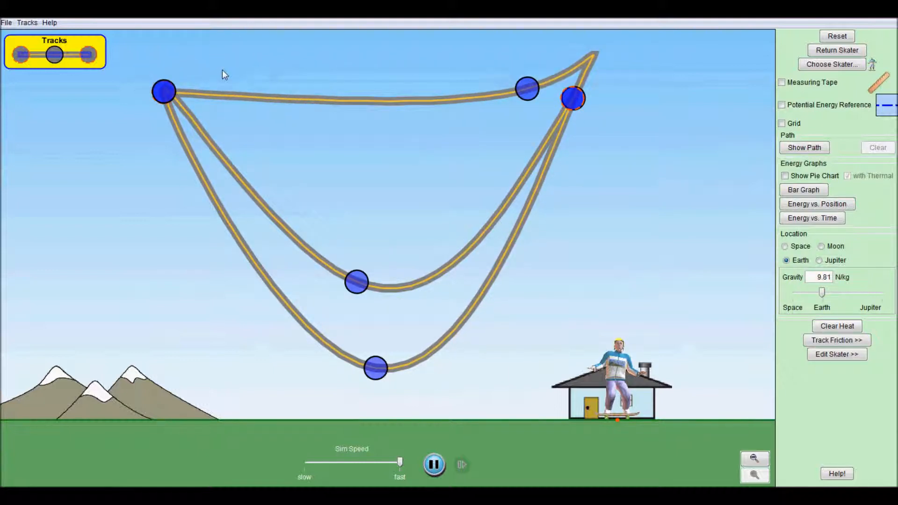
{"action": "left_click_drag", "start_coordinate": [526, 89], "coordinate": [362, 46]}
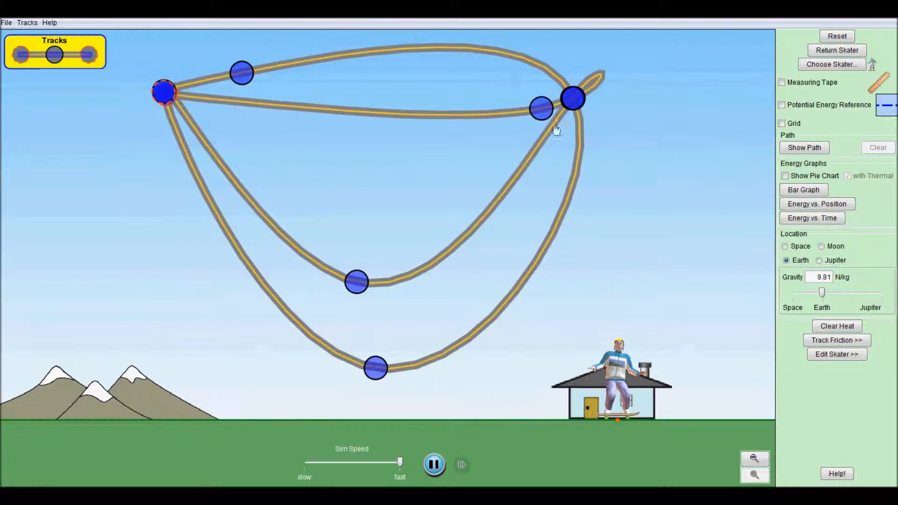
- Pull a middle curve down and shape a small loop closed onto its starting node
{"action": "left_click_drag", "start_coordinate": [541, 108], "coordinate": [413, 205]}
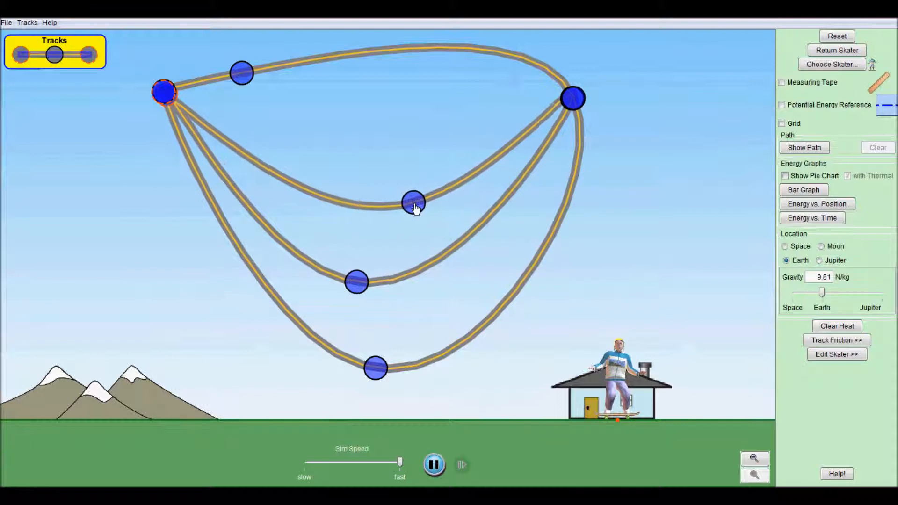
{"action": "left_click_drag", "start_coordinate": [413, 207], "coordinate": [402, 95]}
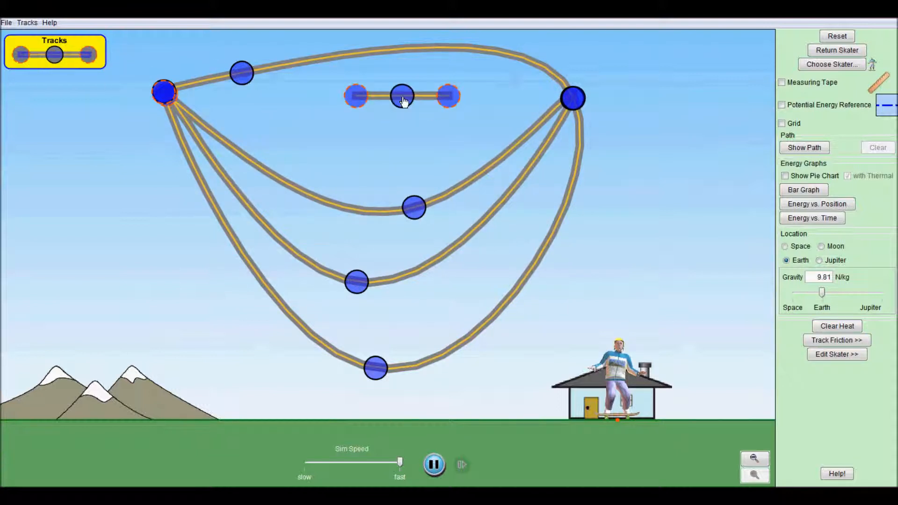
{"action": "left_click_drag", "start_coordinate": [401, 96], "coordinate": [178, 102]}
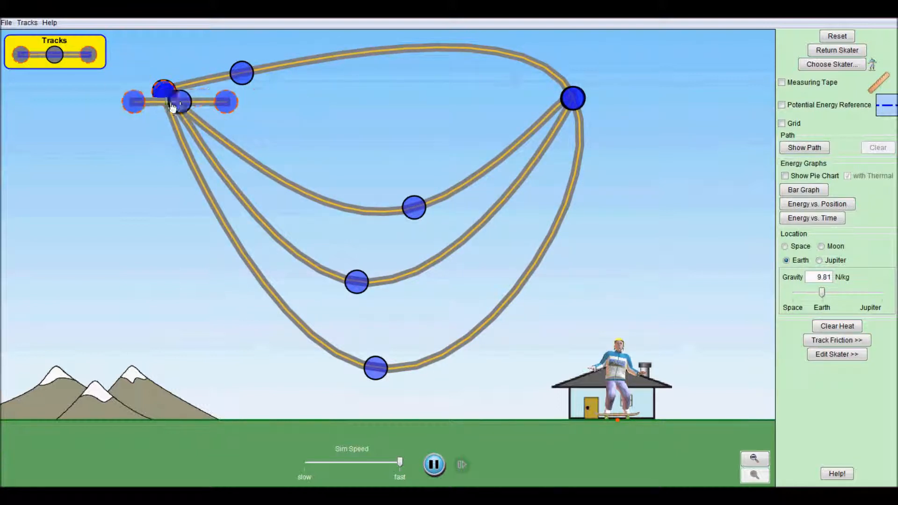
{"action": "left_click_drag", "start_coordinate": [165, 89], "coordinate": [349, 49]}
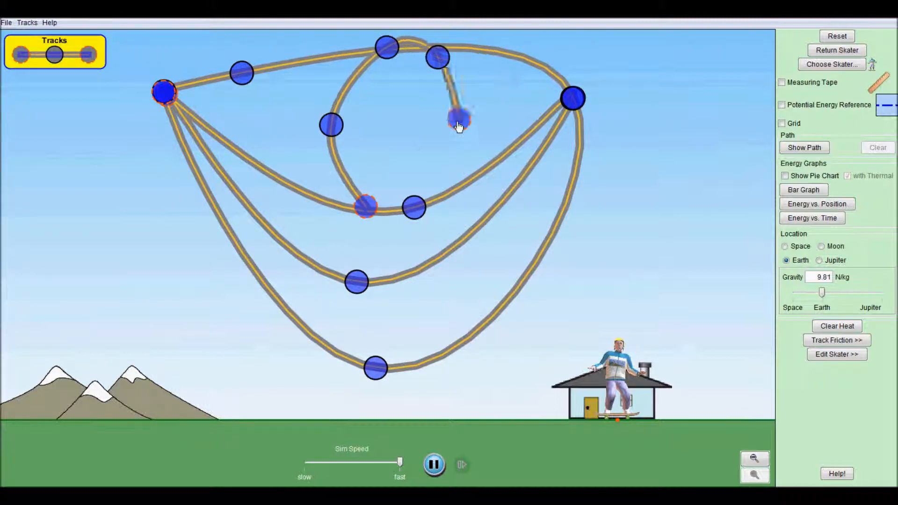
{"action": "left_click_drag", "start_coordinate": [458, 120], "coordinate": [438, 117]}
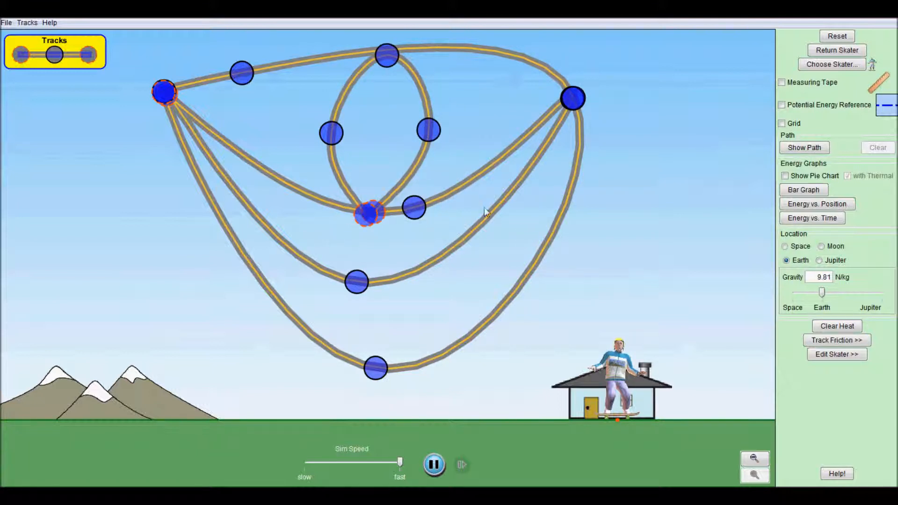
{"action": "mouse_move", "coordinate": [527, 245]}
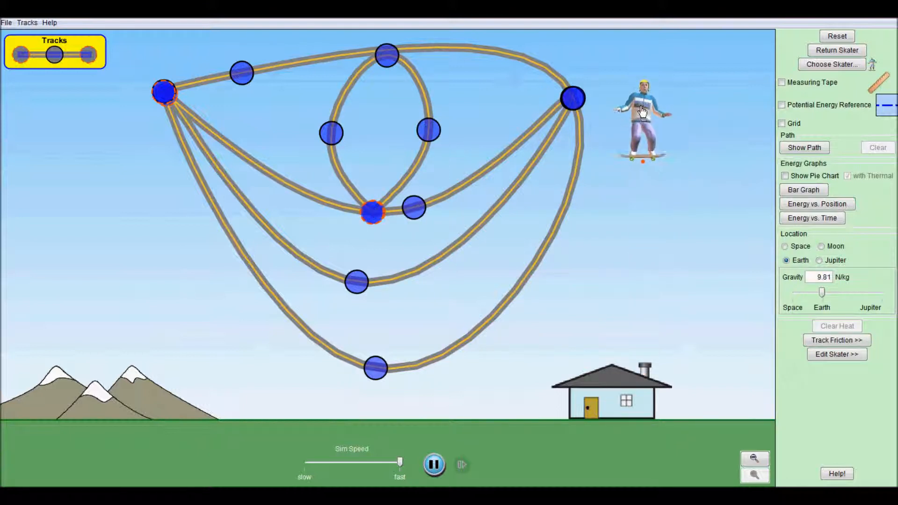
- Drop the skater onto the small inner loop and show the Track Friction and Edit Skater panels
{"action": "left_click_drag", "start_coordinate": [641, 109], "coordinate": [169, 280]}
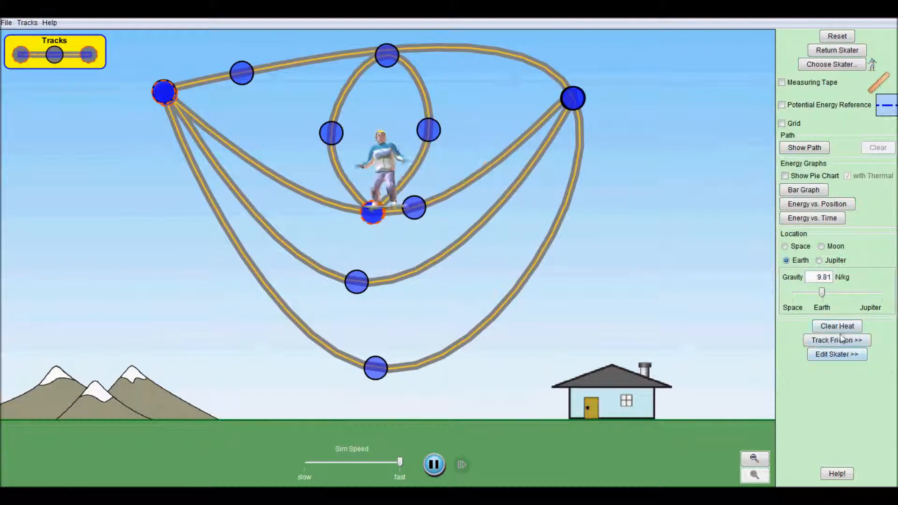
{"action": "left_click", "coordinate": [836, 340]}
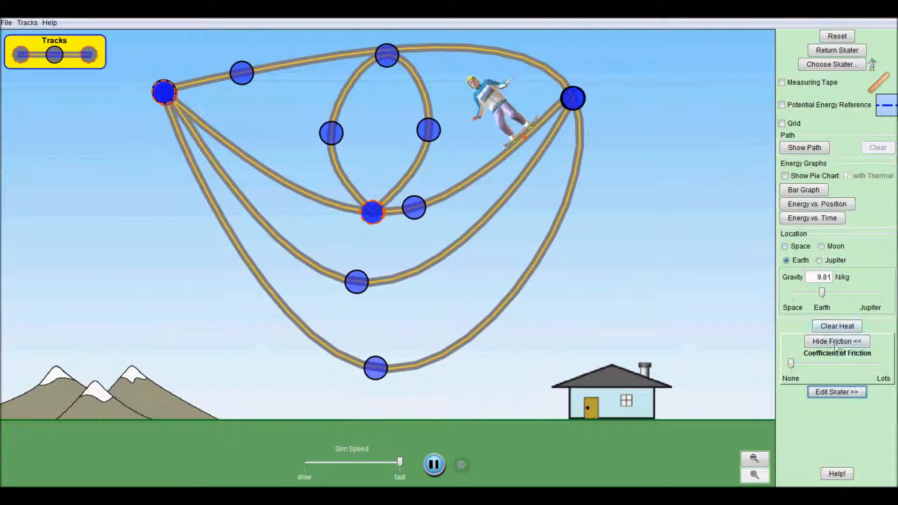
{"action": "left_click", "coordinate": [836, 392]}
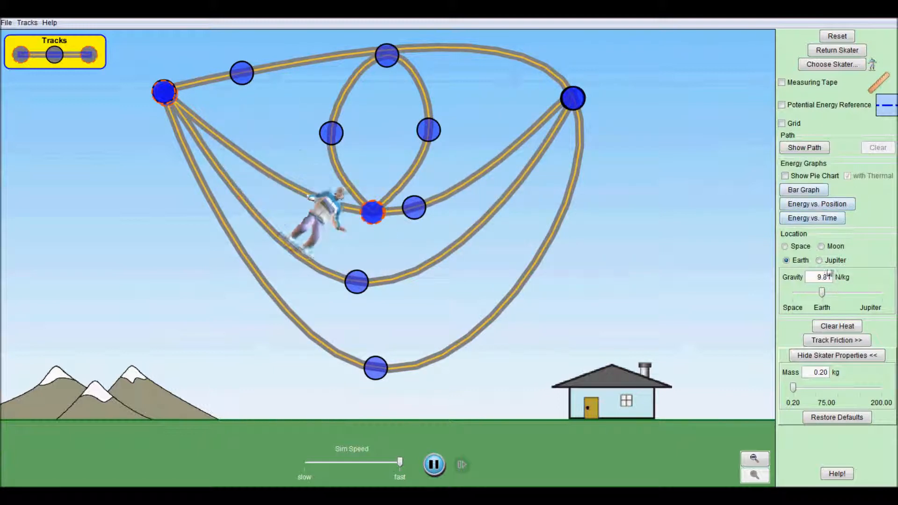
- Switch Location to Jupiter (25.95 N/kg) and return the skater to the inner loop
{"action": "left_click", "coordinate": [820, 260]}
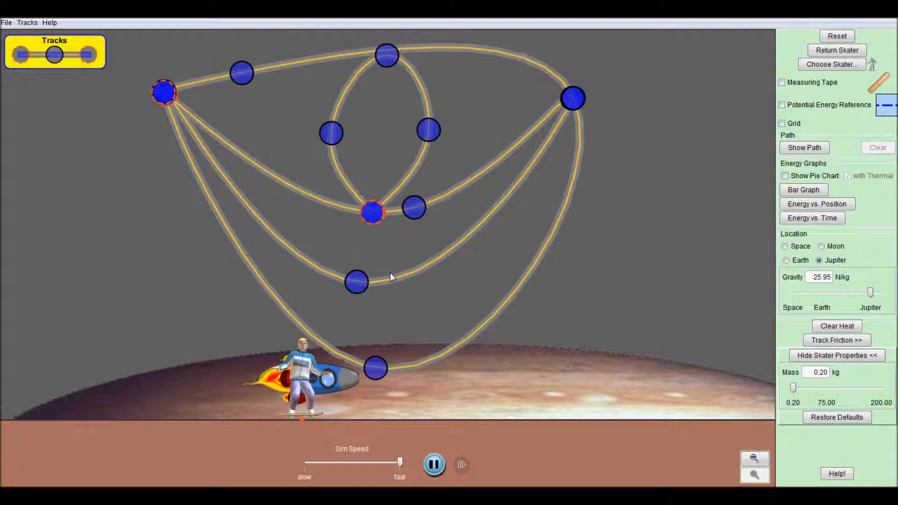
{"action": "left_click", "coordinate": [836, 51]}
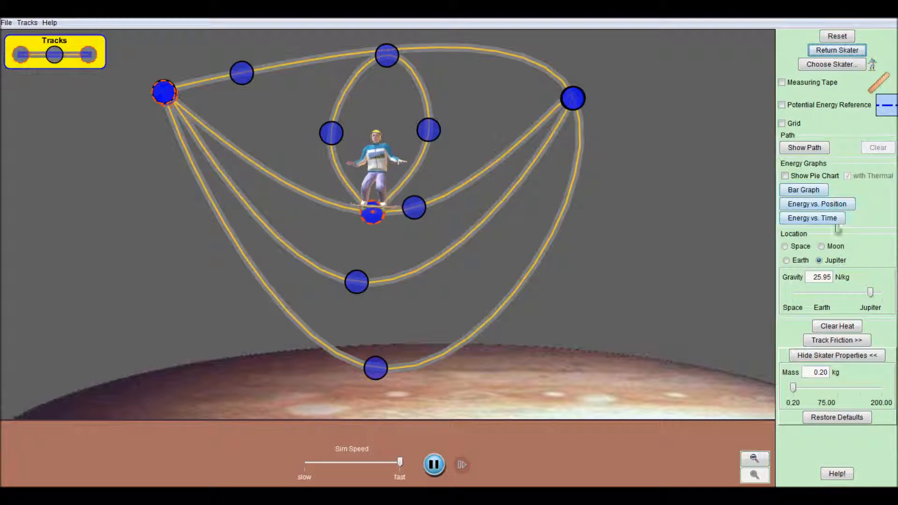
- Move the park to the Moon (1.62 N/kg) and swap the skater for the 20 kg Bulldog
{"action": "left_click", "coordinate": [822, 245]}
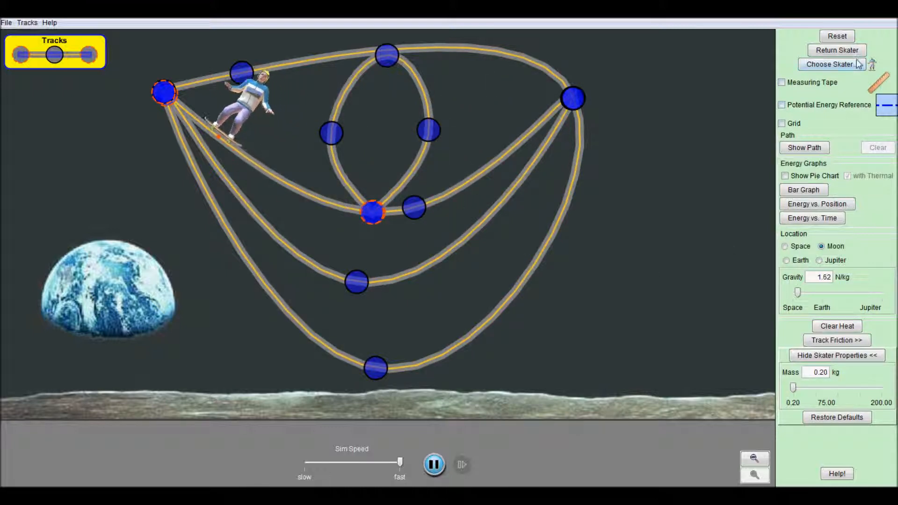
{"action": "left_click", "coordinate": [829, 64]}
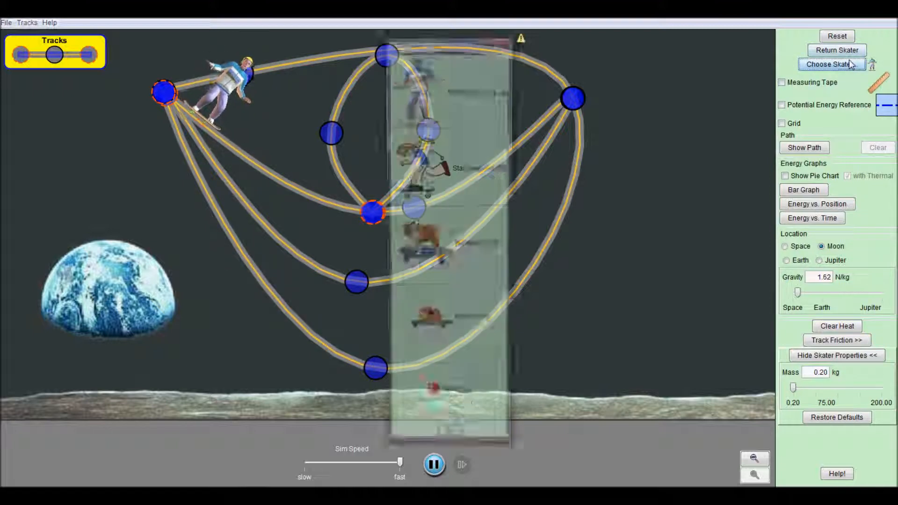
{"action": "left_click", "coordinate": [832, 64]}
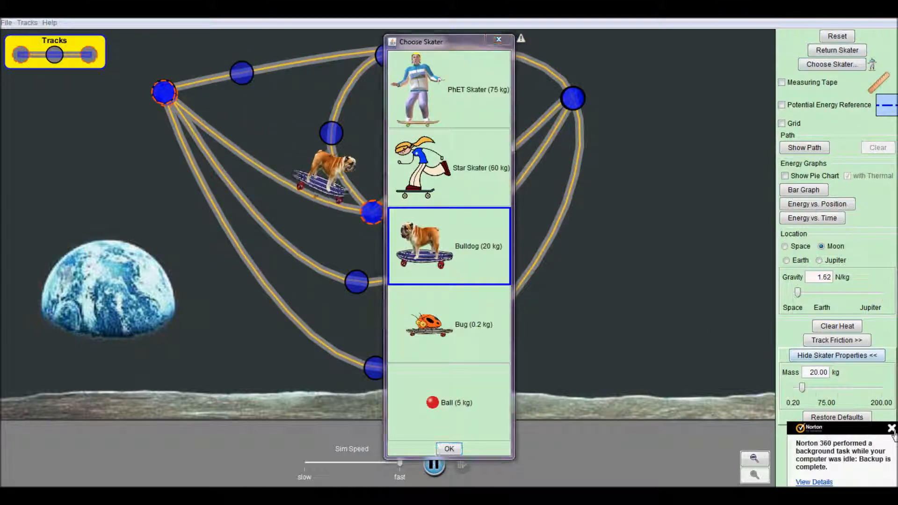
{"action": "left_click", "coordinate": [449, 448]}
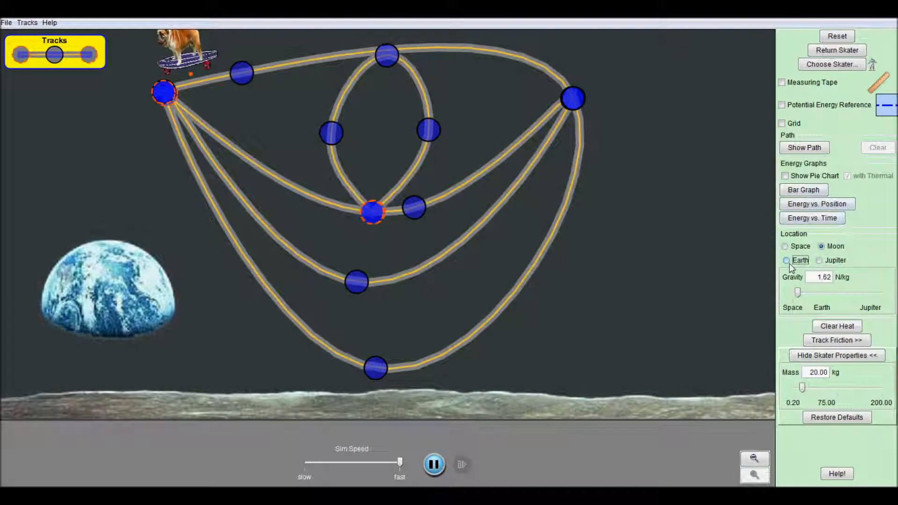
- Set Location to Earth (9.81 N/kg) for the bulldog's ride
{"action": "left_click", "coordinate": [785, 260]}
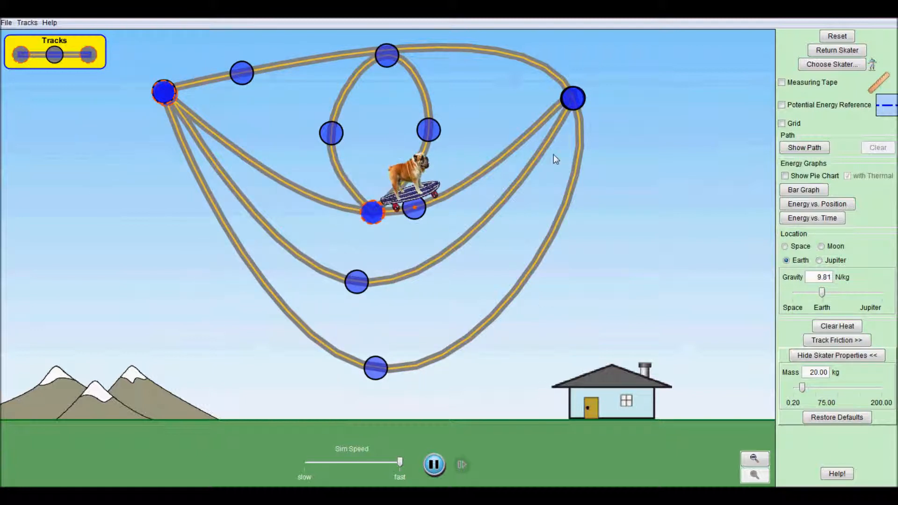
- Reset the whole simulation and confirm with Yes
{"action": "left_click", "coordinate": [836, 36]}
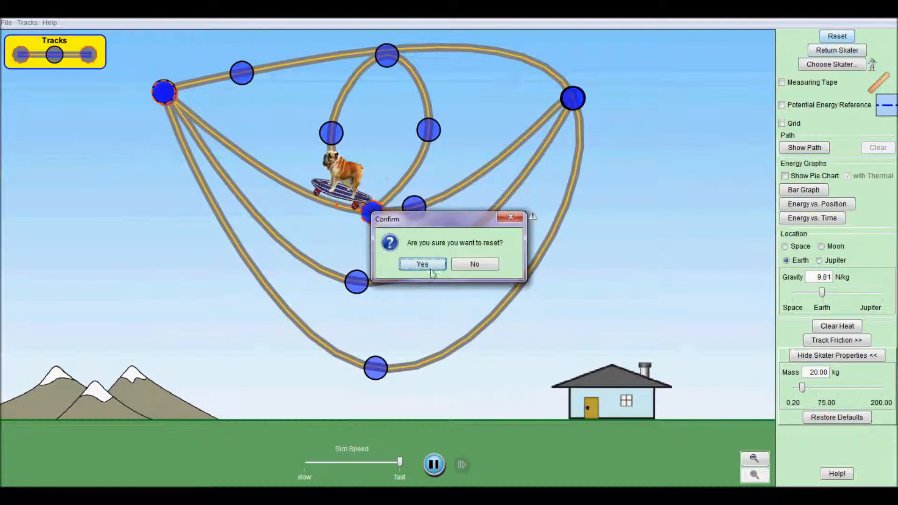
{"action": "left_click", "coordinate": [422, 264]}
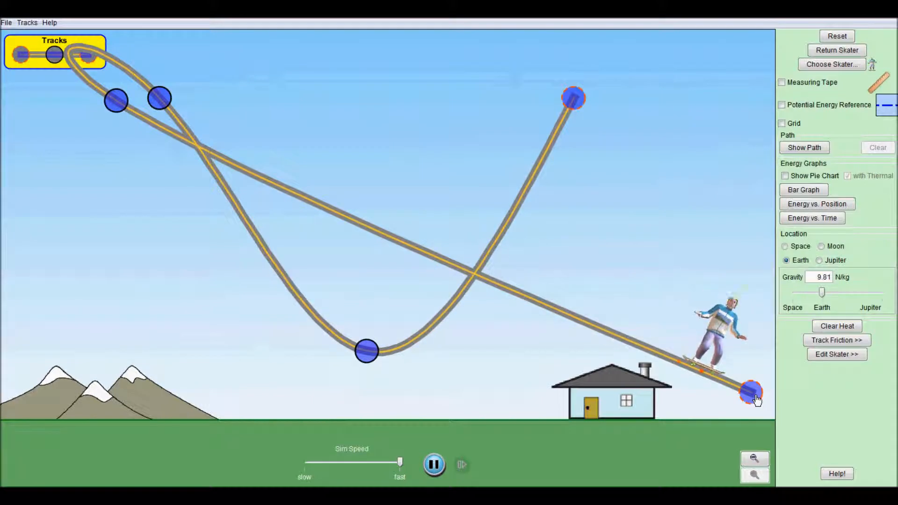
- Use Return Skater and the floating return button to recall the skater, crashing the program
{"action": "left_click", "coordinate": [837, 50]}
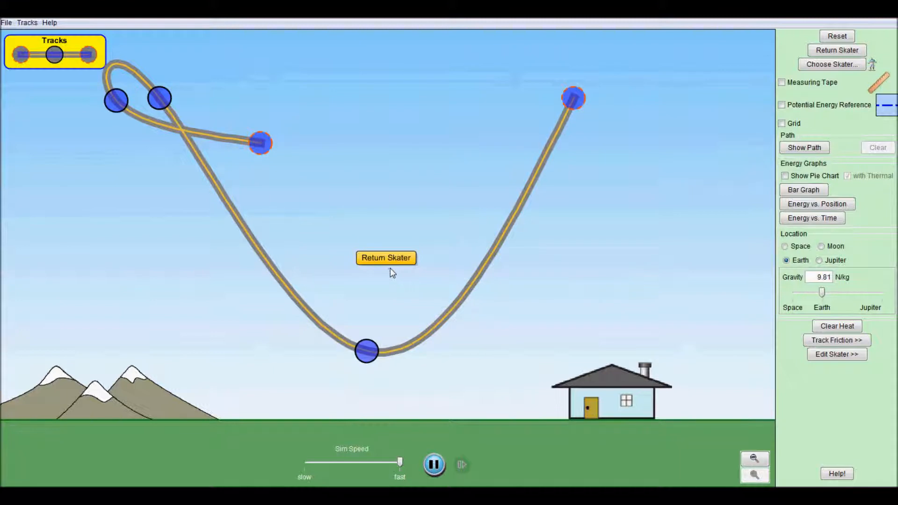
{"action": "left_click", "coordinate": [385, 257]}
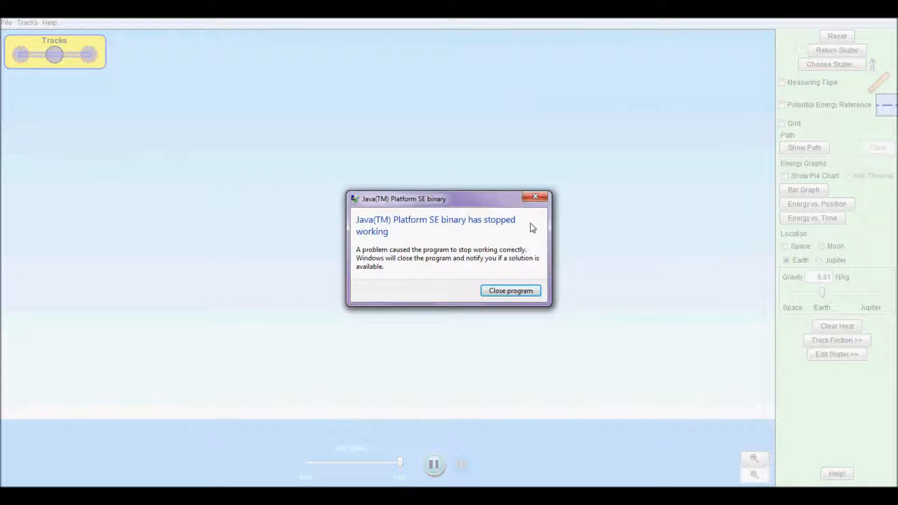
{"action": "mouse_move", "coordinate": [509, 291]}
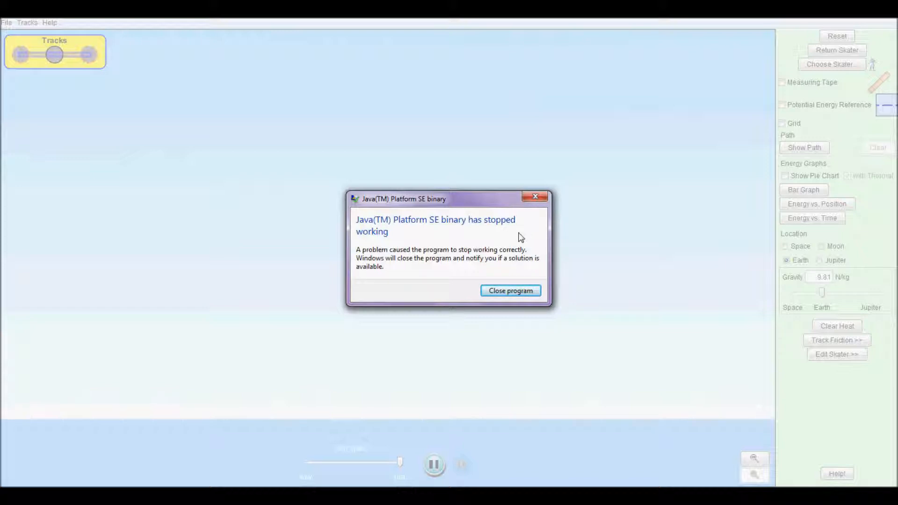